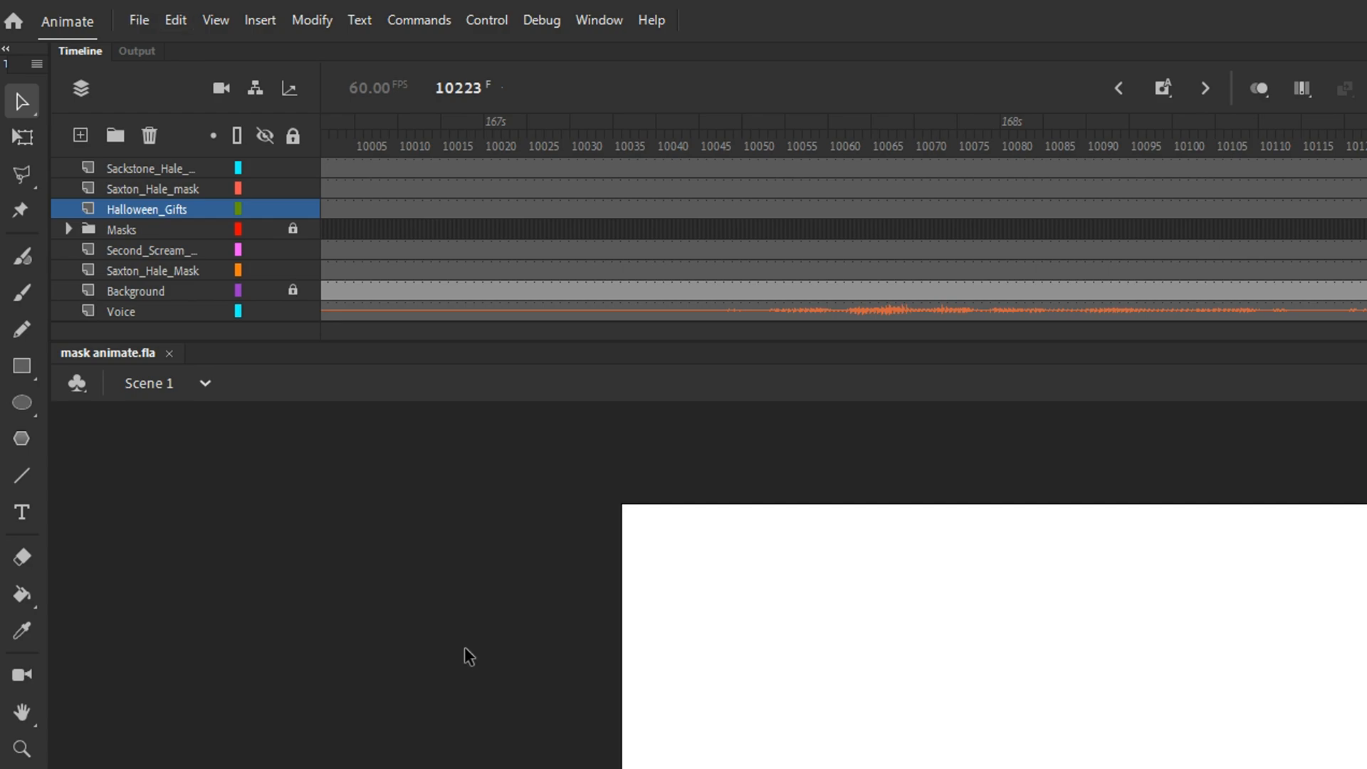
{"action": "mouse_move", "coordinate": [440, 634]}
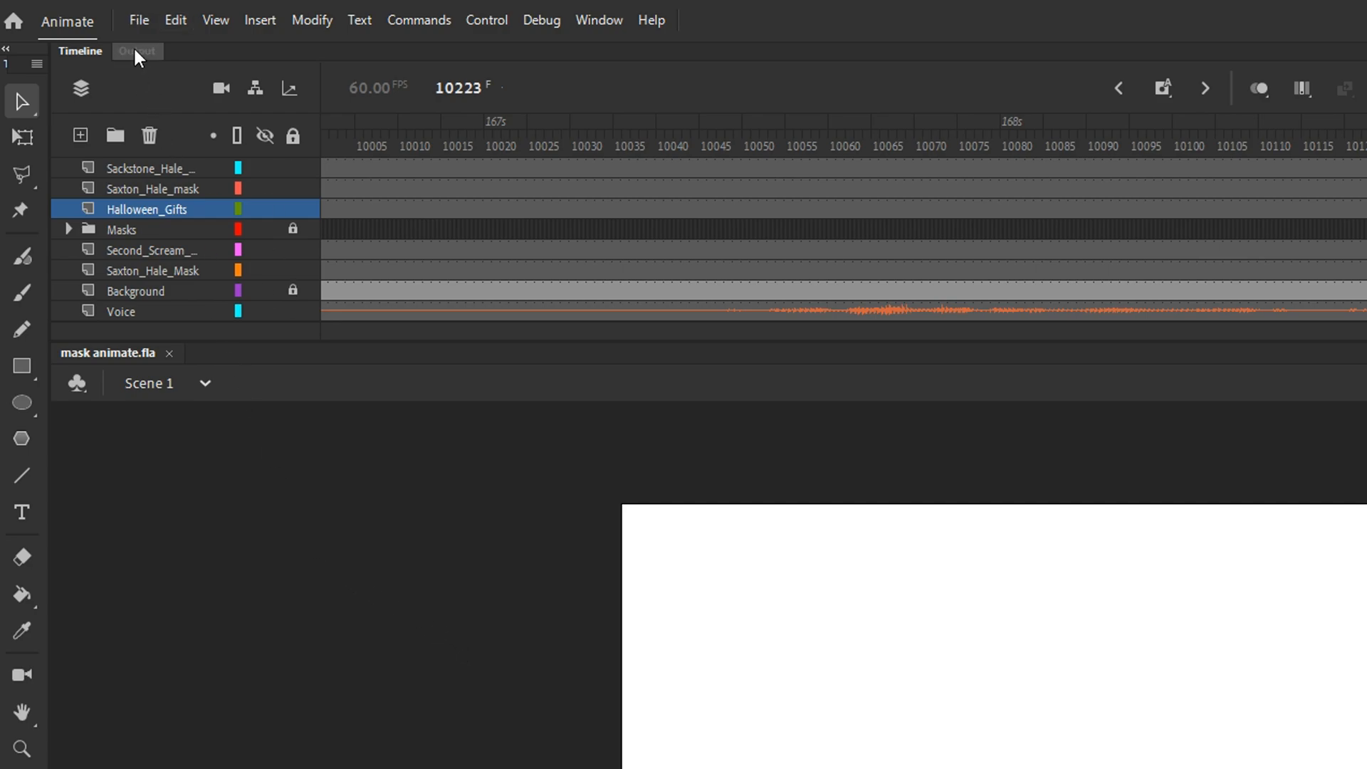
Step: Reach the File menu's Export commands for the open mask animate.fla project
{"action": "left_click", "coordinate": [138, 20]}
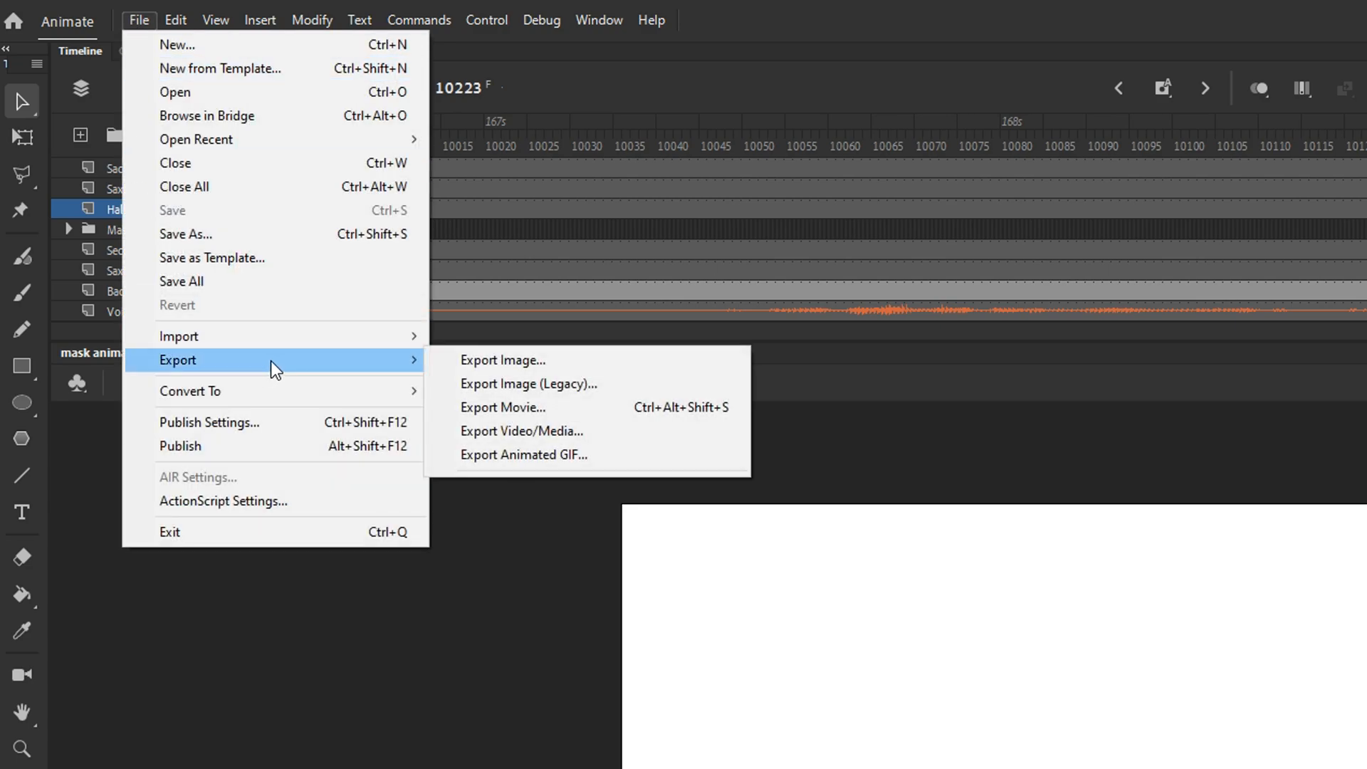
Step: Choose Export Video/Media and switch the export span to a single scene (Scene 1, frames 1-10223)
{"action": "left_click", "coordinate": [521, 430]}
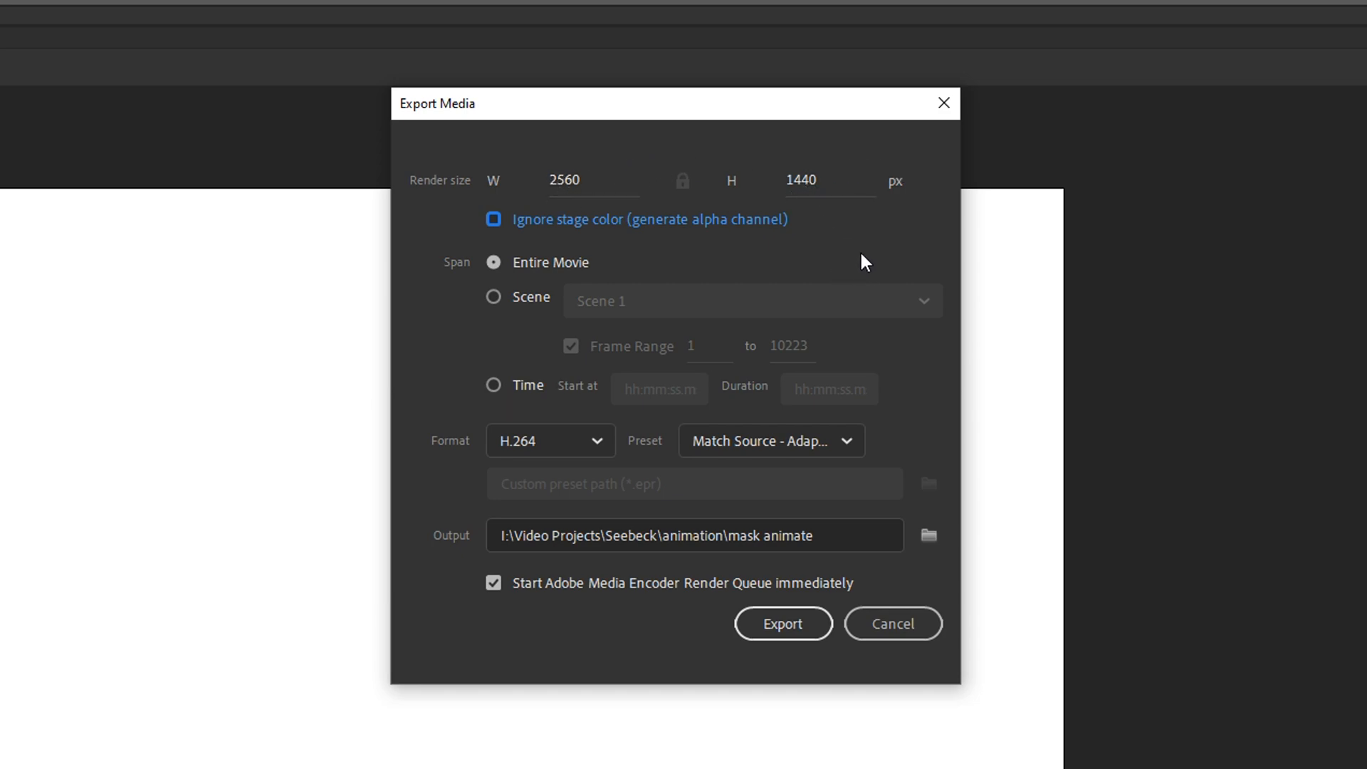
{"action": "mouse_move", "coordinate": [864, 255]}
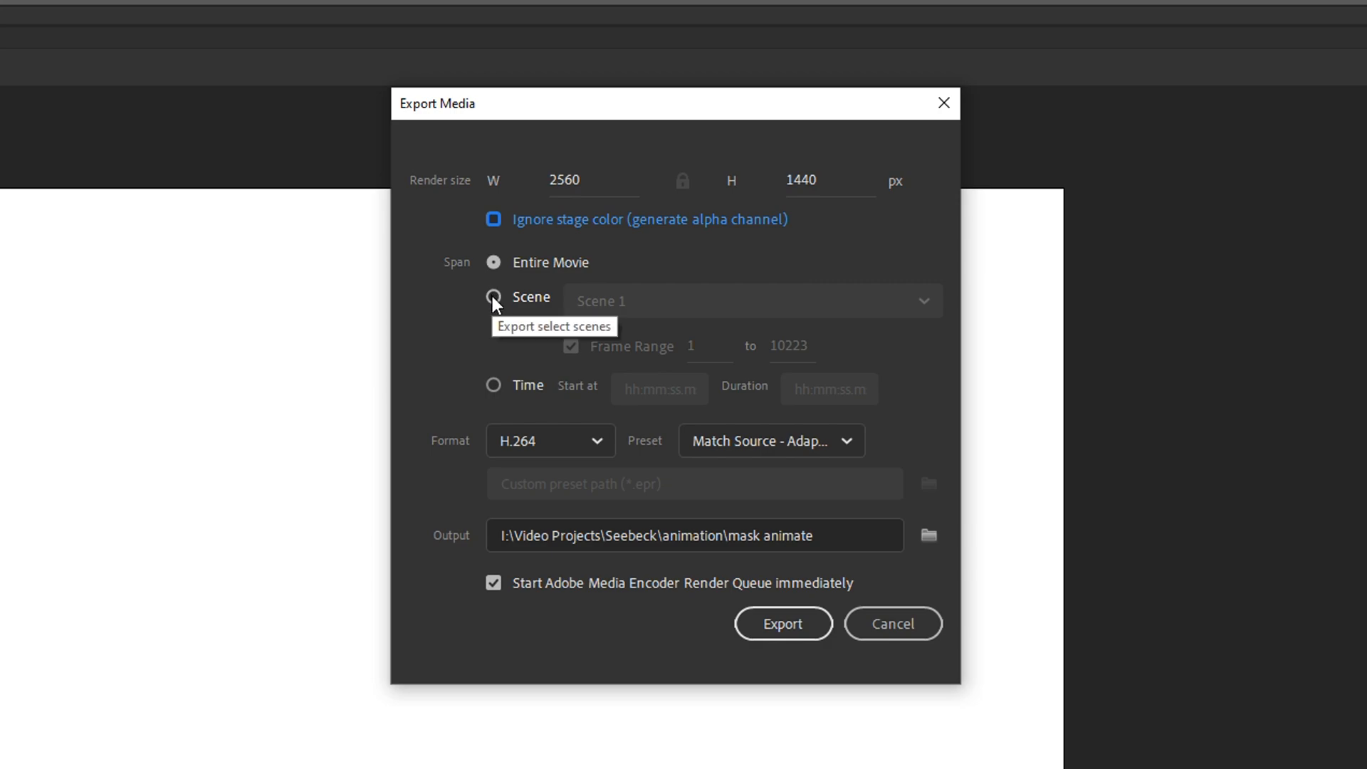
{"action": "left_click", "coordinate": [493, 296]}
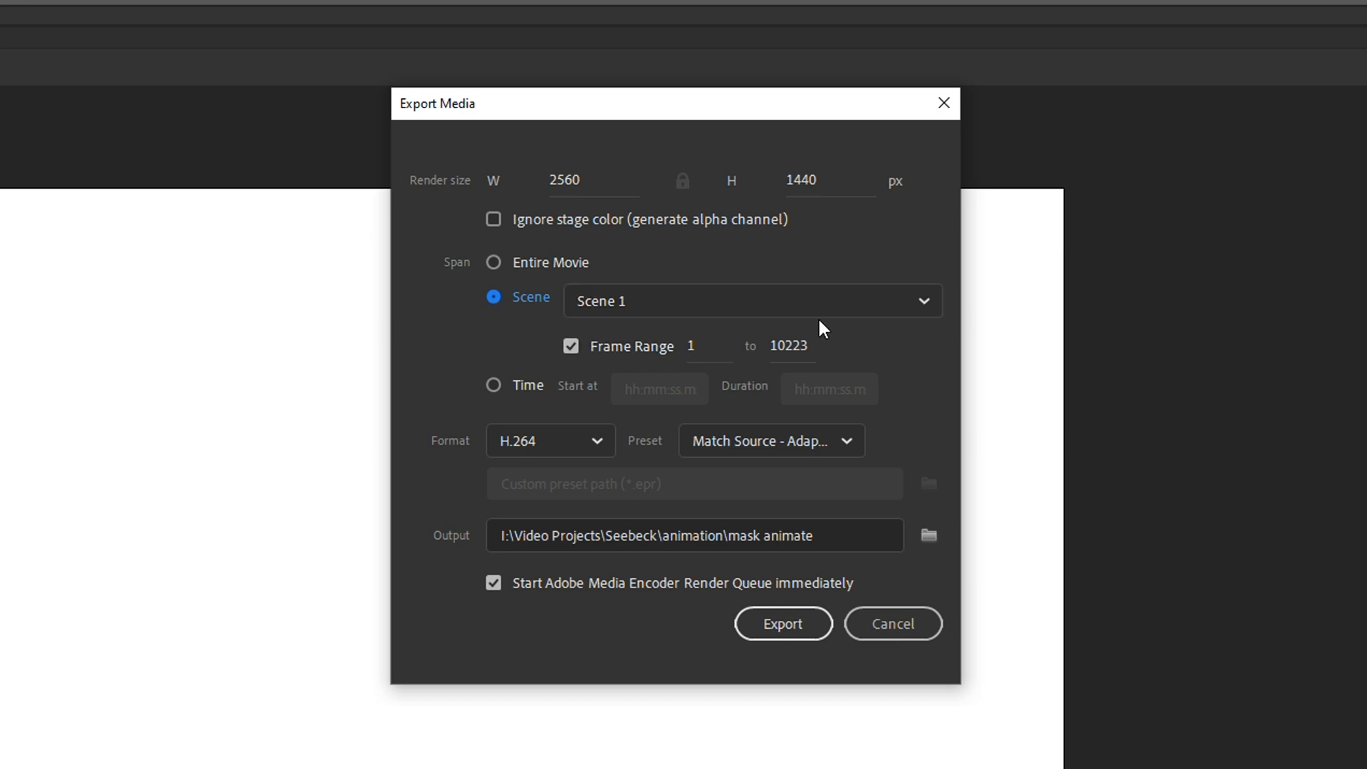
{"action": "mouse_move", "coordinate": [789, 344]}
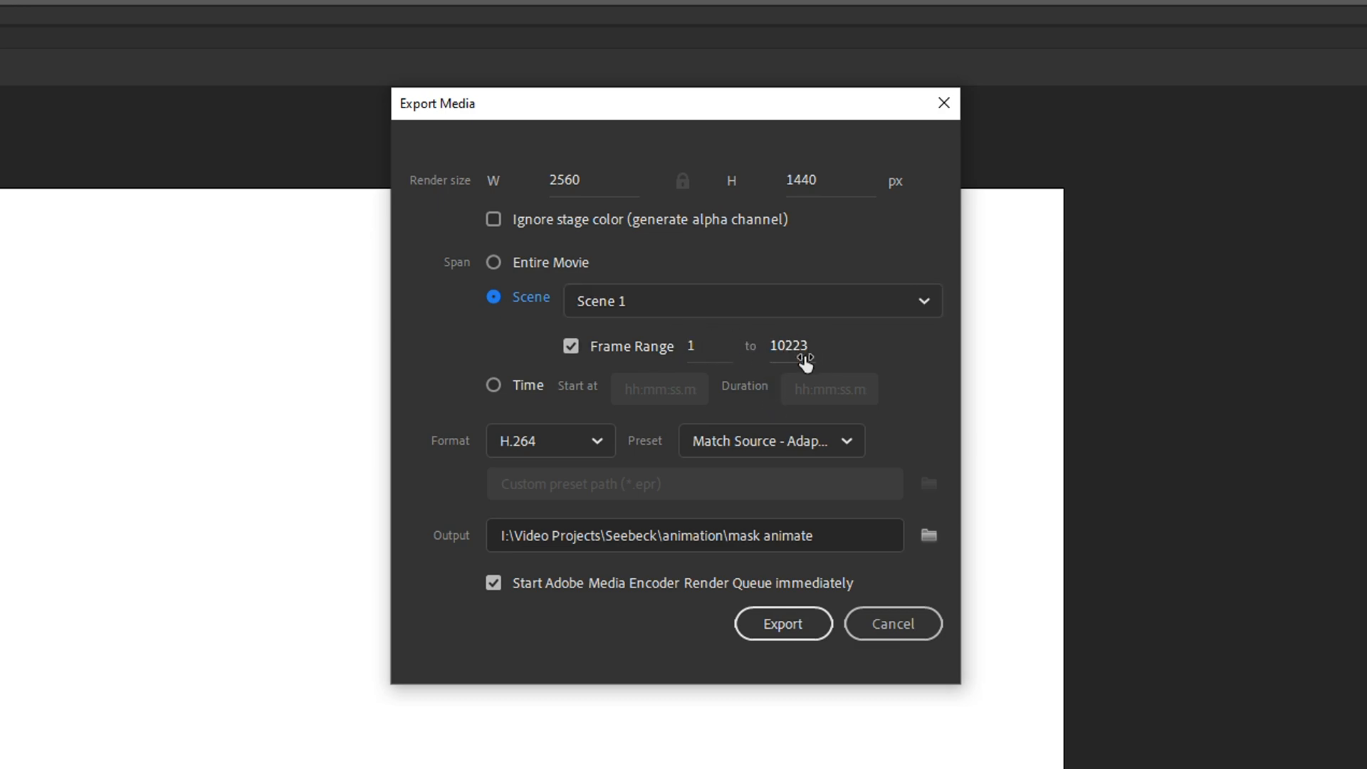
{"action": "mouse_move", "coordinate": [824, 348]}
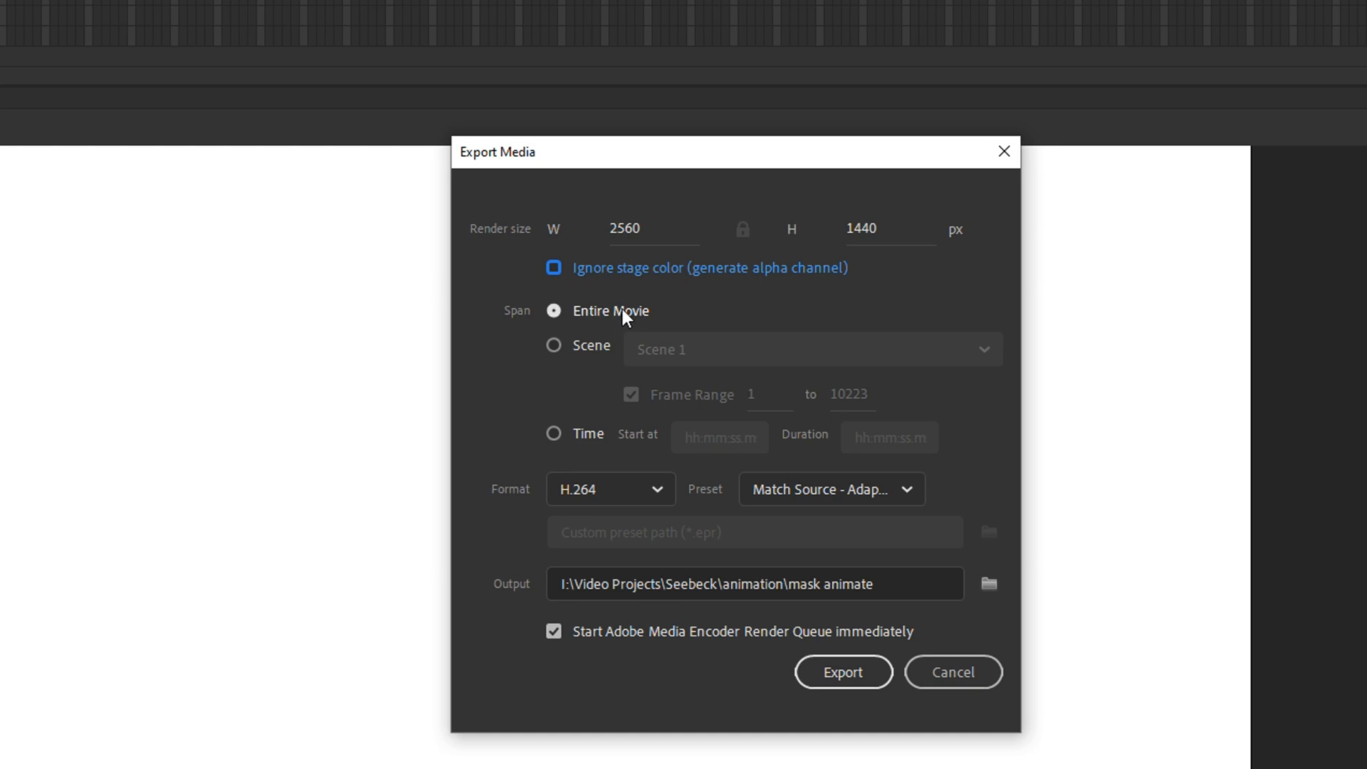
{"action": "mouse_move", "coordinate": [554, 311]}
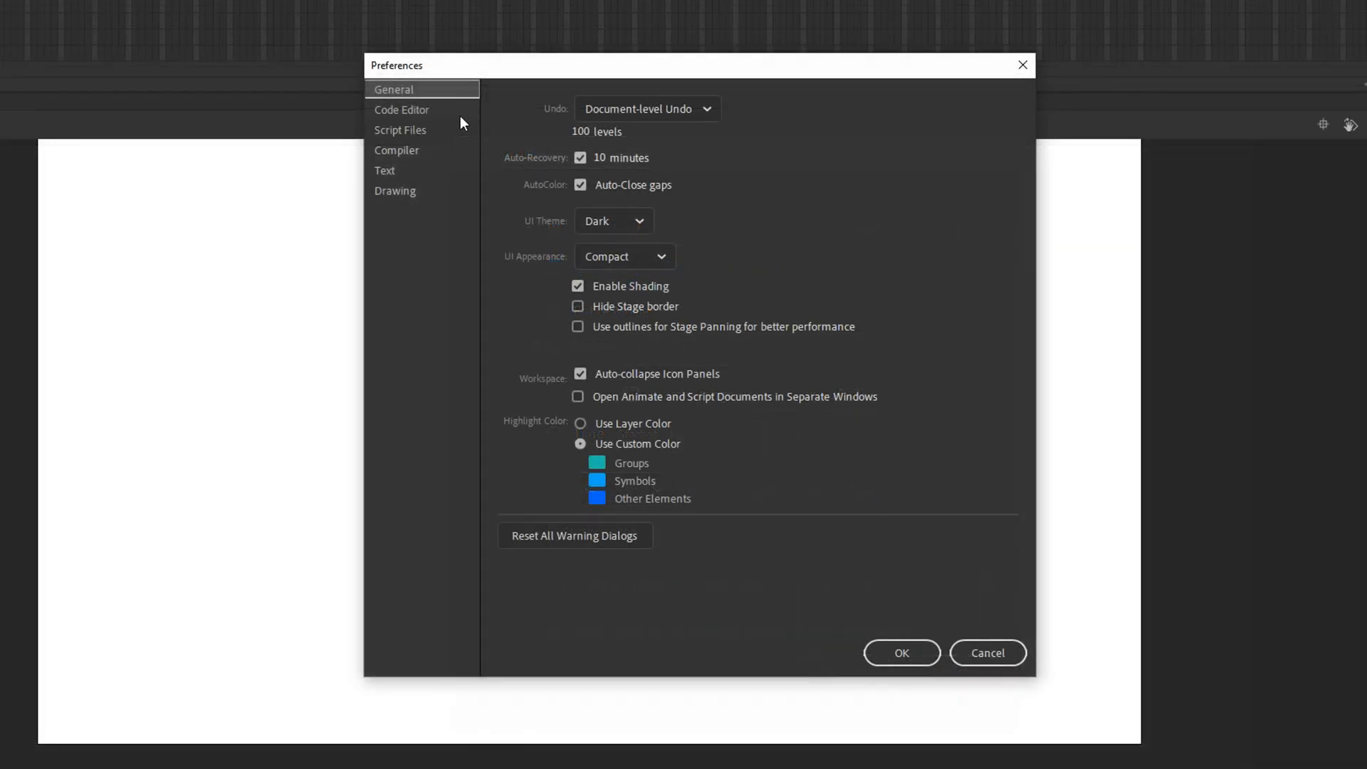
Step: Browse the Code Editor, Compiler and Text categories in Preferences
{"action": "left_click", "coordinate": [402, 110]}
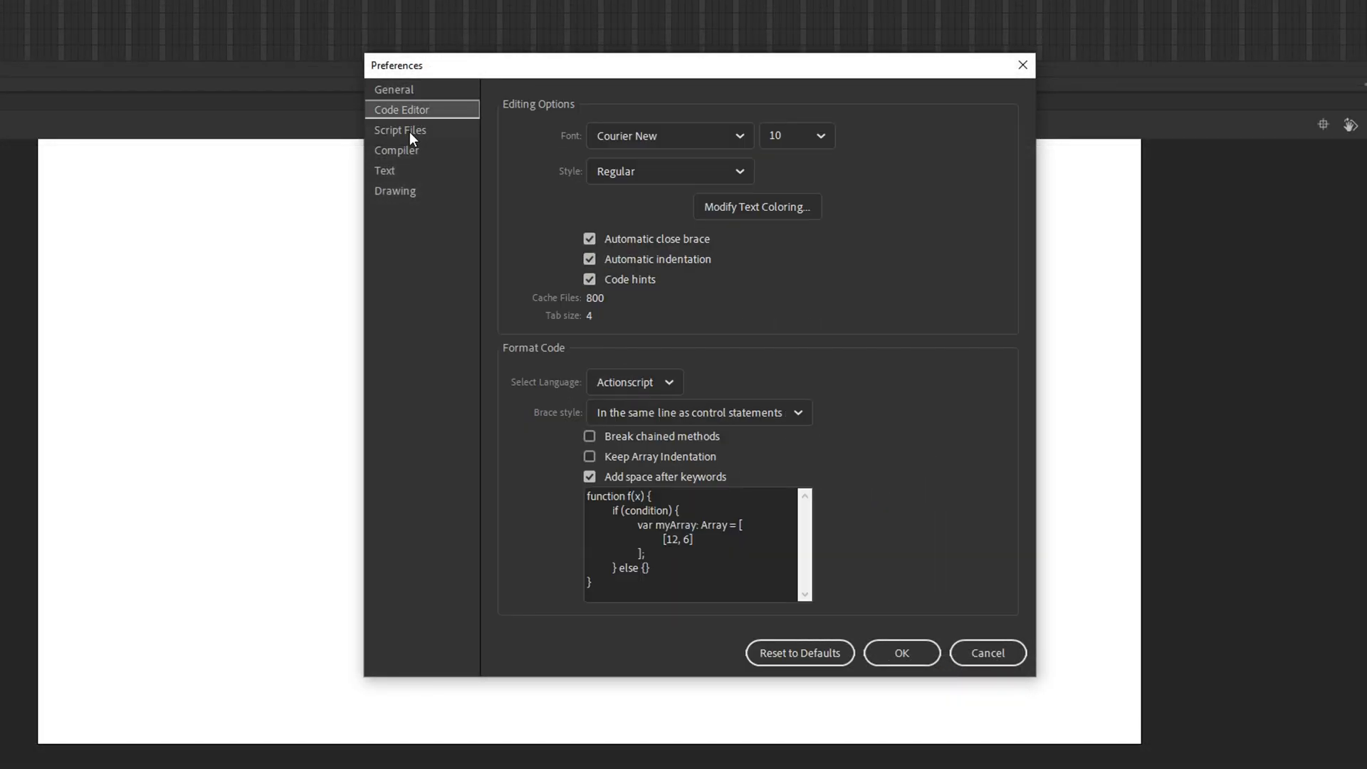
{"action": "left_click", "coordinate": [397, 149]}
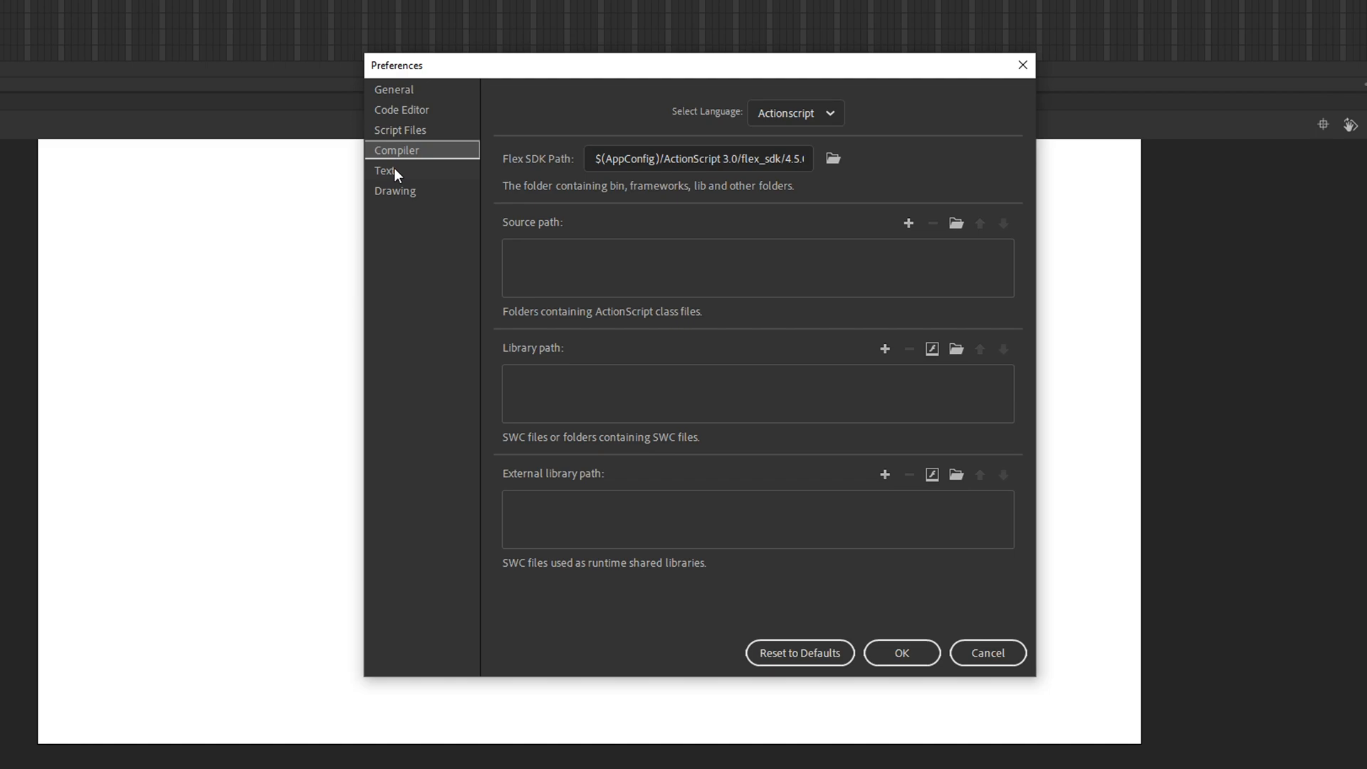
{"action": "left_click", "coordinate": [394, 190]}
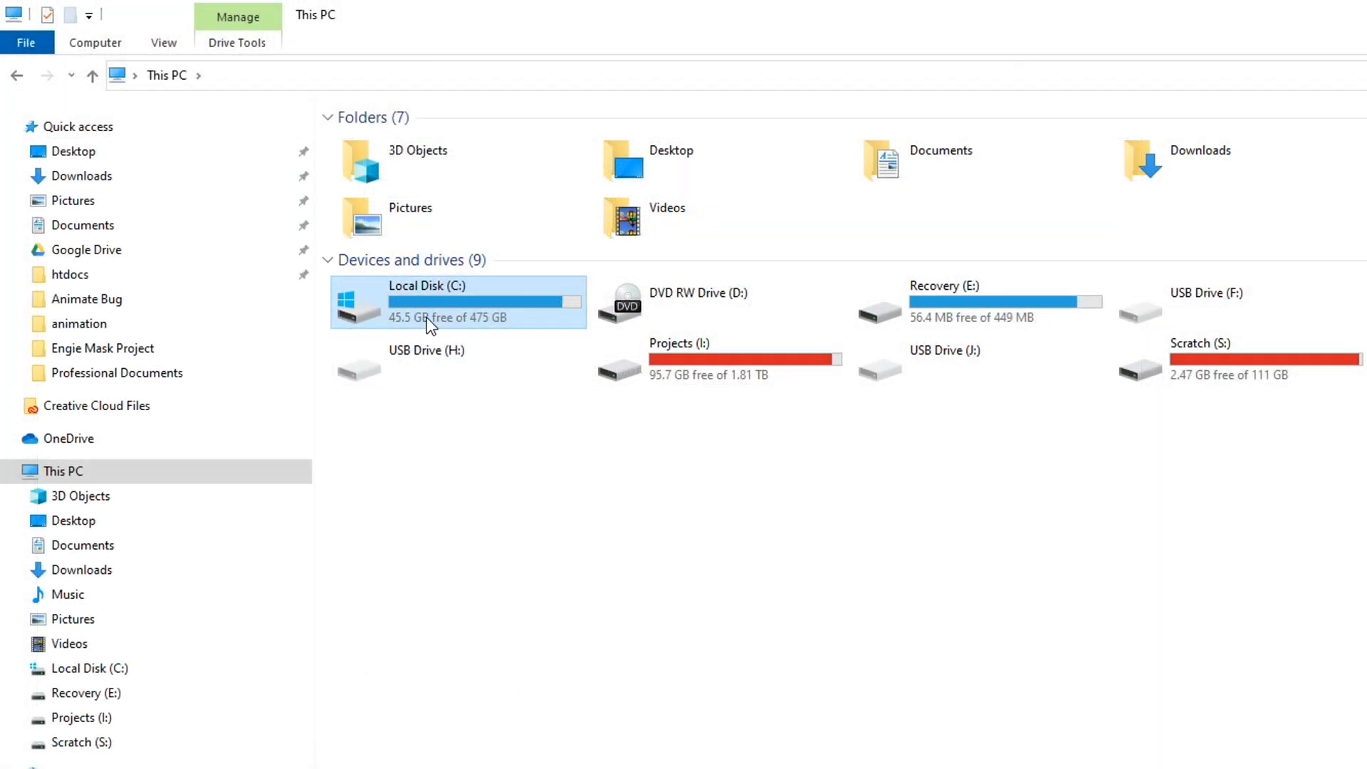
{"action": "mouse_move", "coordinate": [460, 327]}
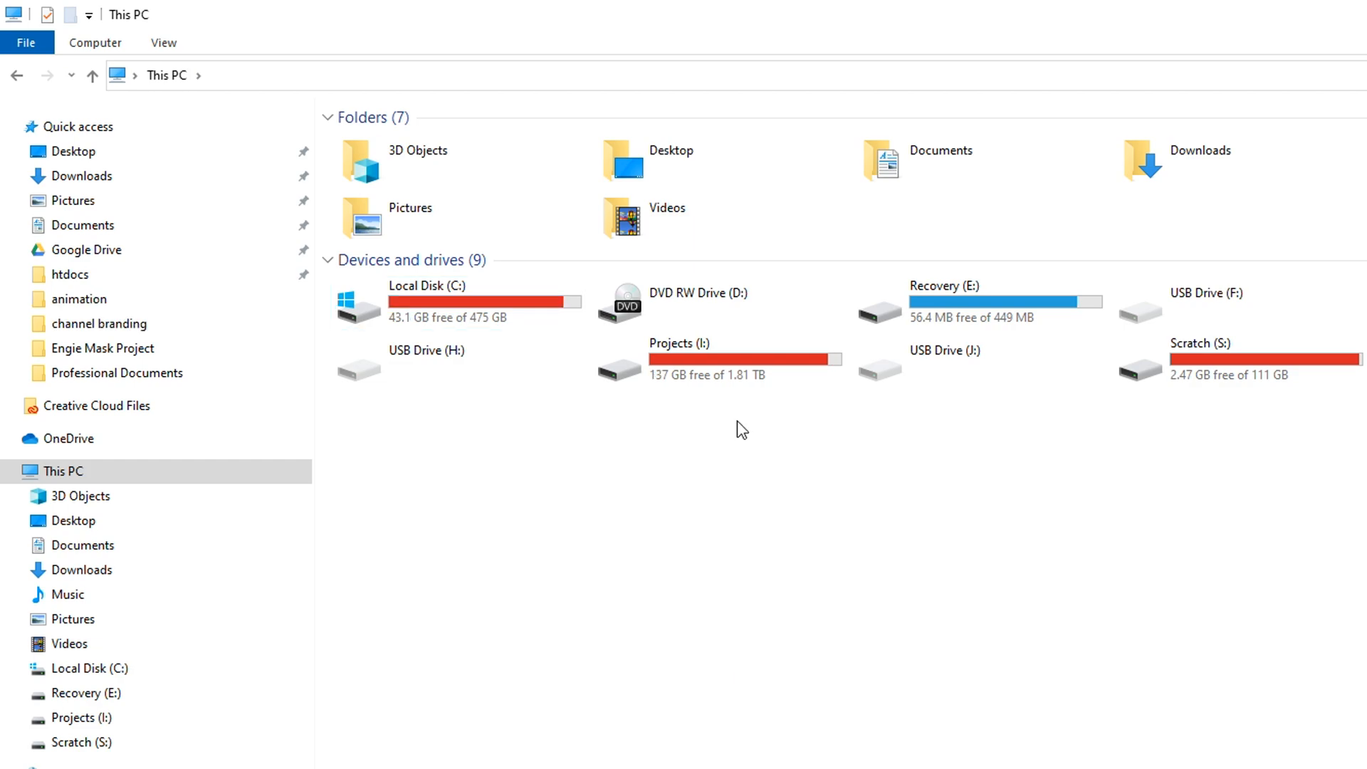
Step: Create a new folder named AdobeTmp on the Projects (I:) drive
{"action": "left_click", "coordinate": [734, 361]}
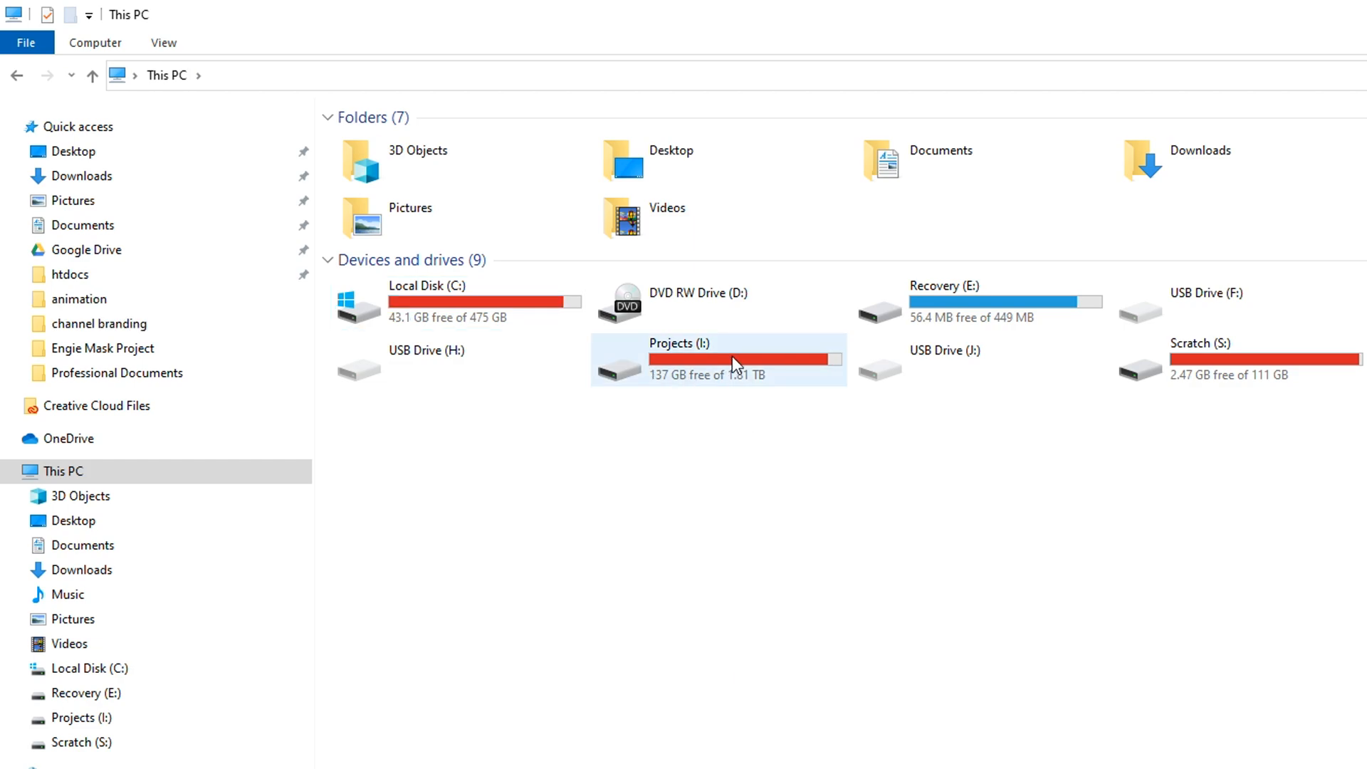
{"action": "double_click", "coordinate": [735, 361]}
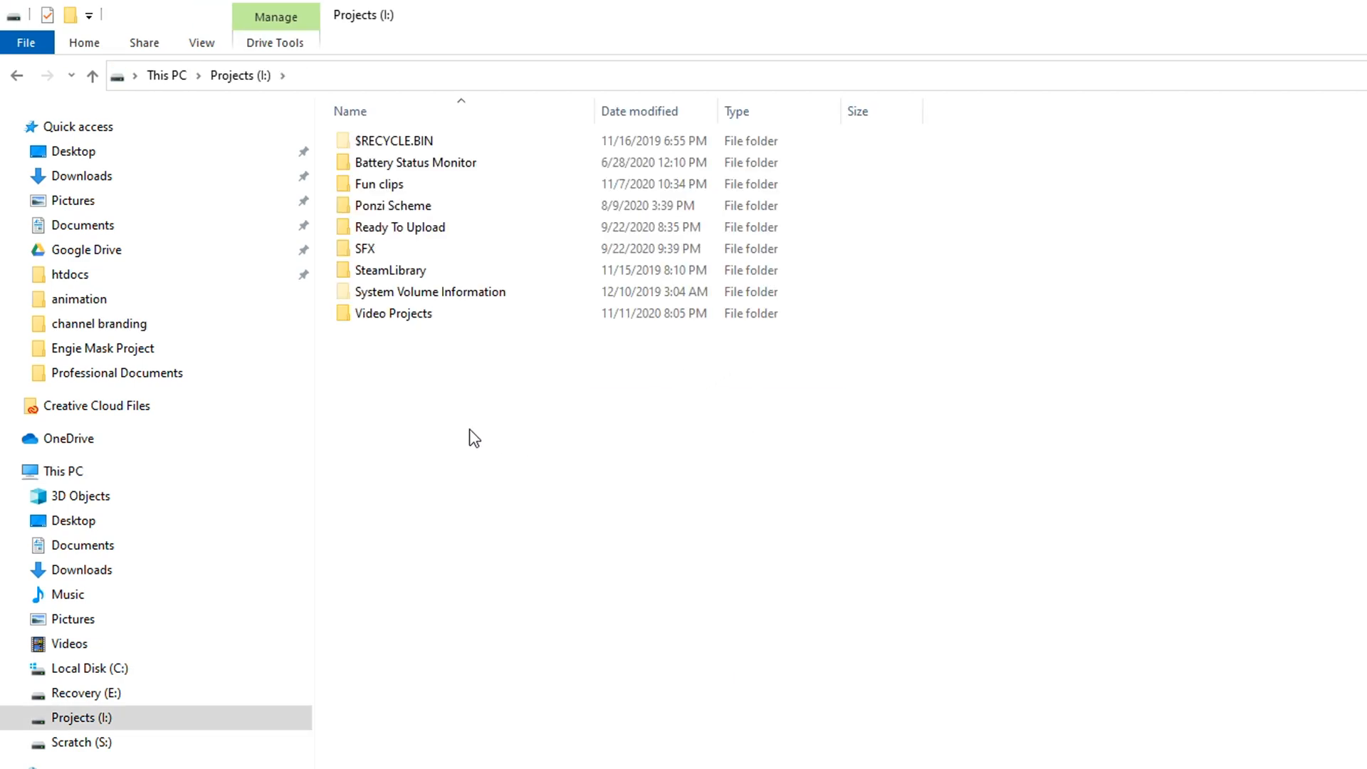
{"action": "right_click", "coordinate": [474, 436]}
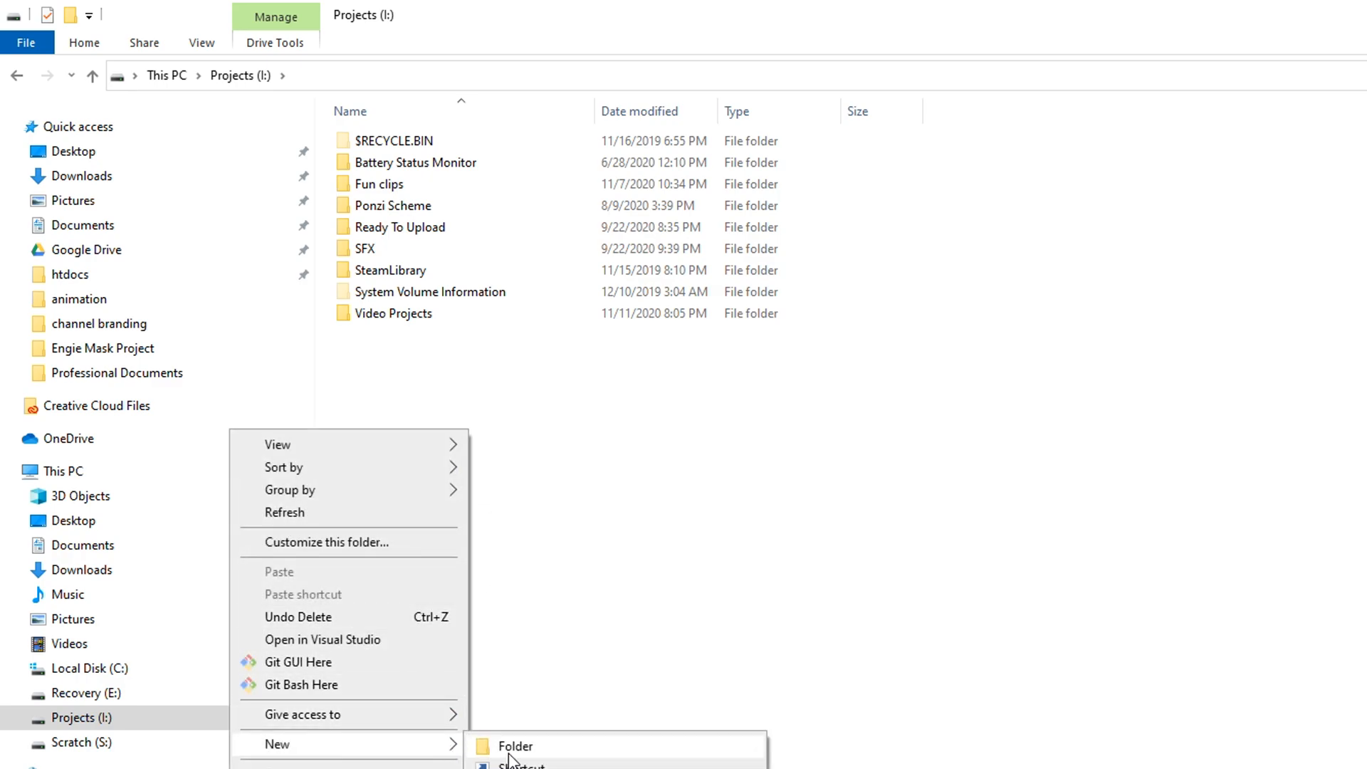
{"action": "left_click", "coordinate": [514, 745]}
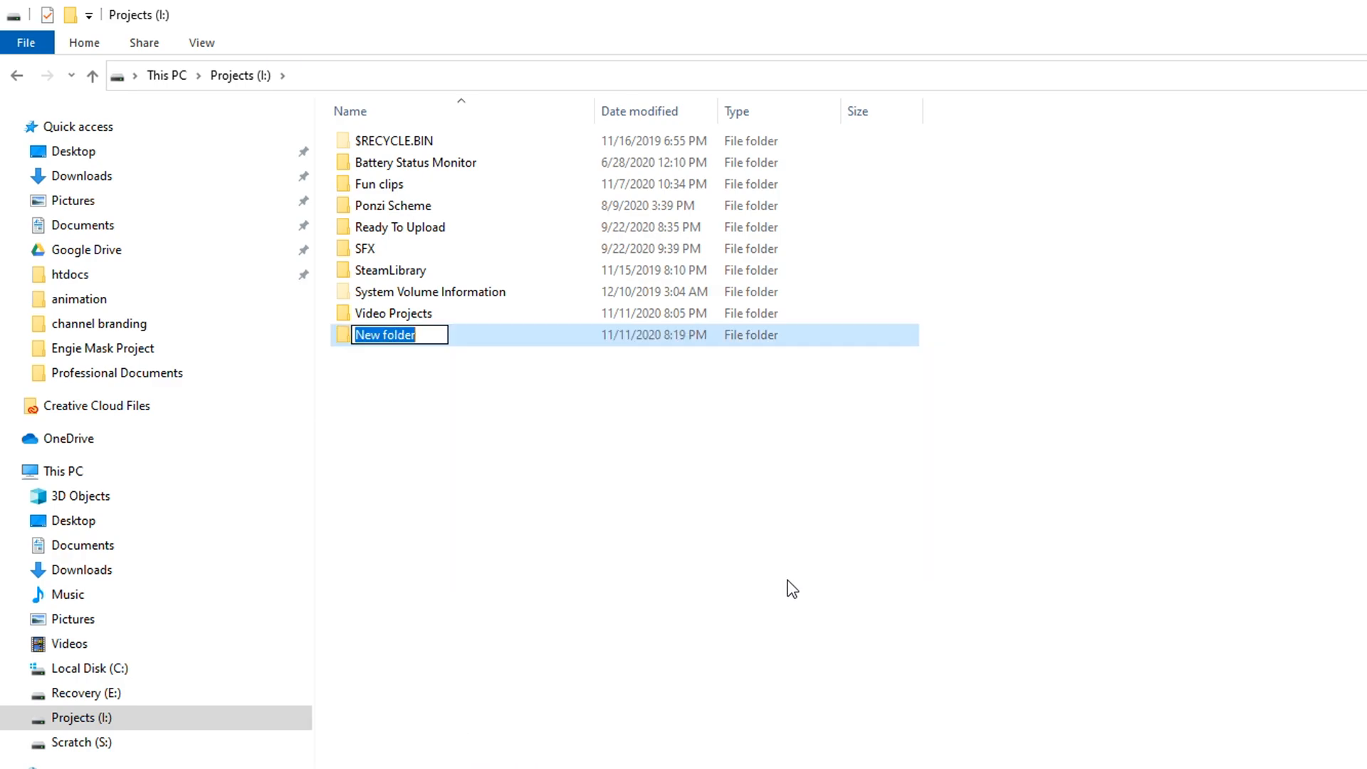
{"action": "type", "text": "AdobeTmp"}
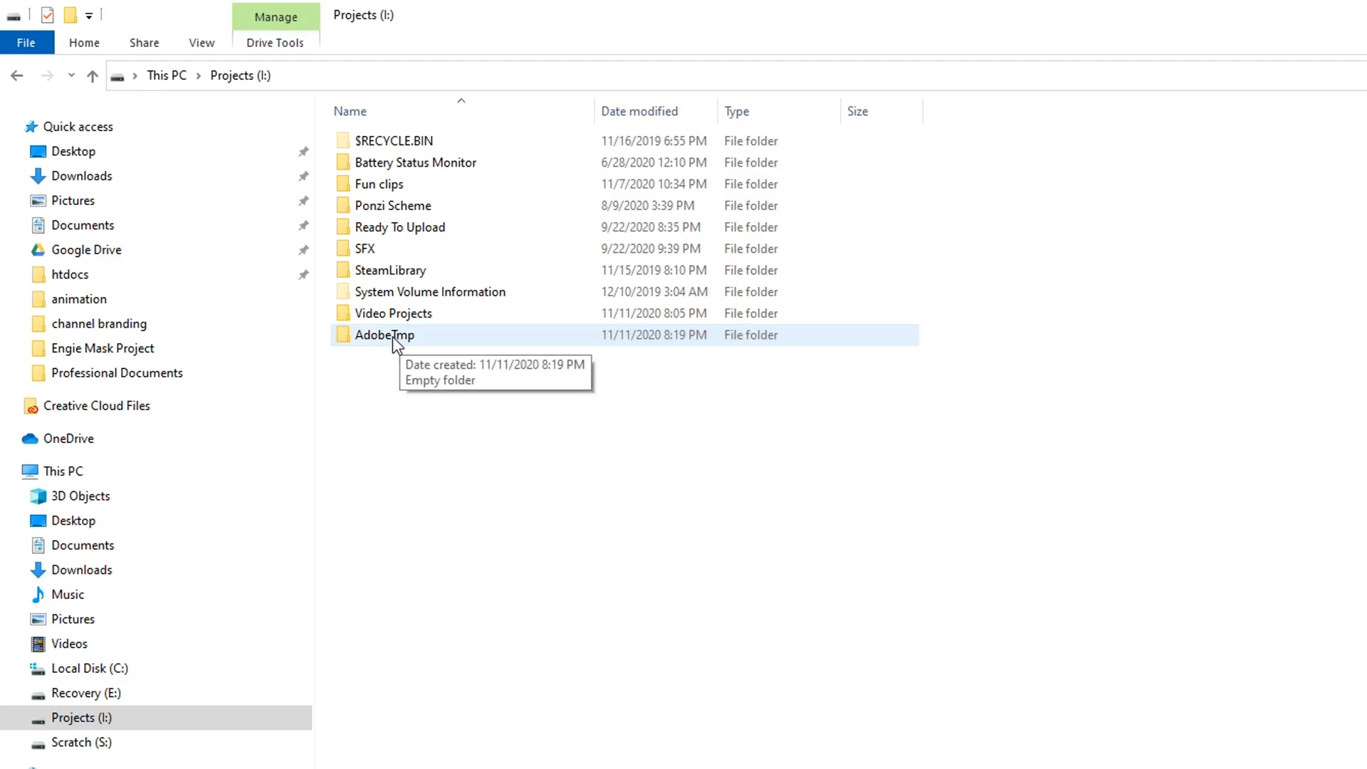
{"action": "mouse_move", "coordinate": [434, 351]}
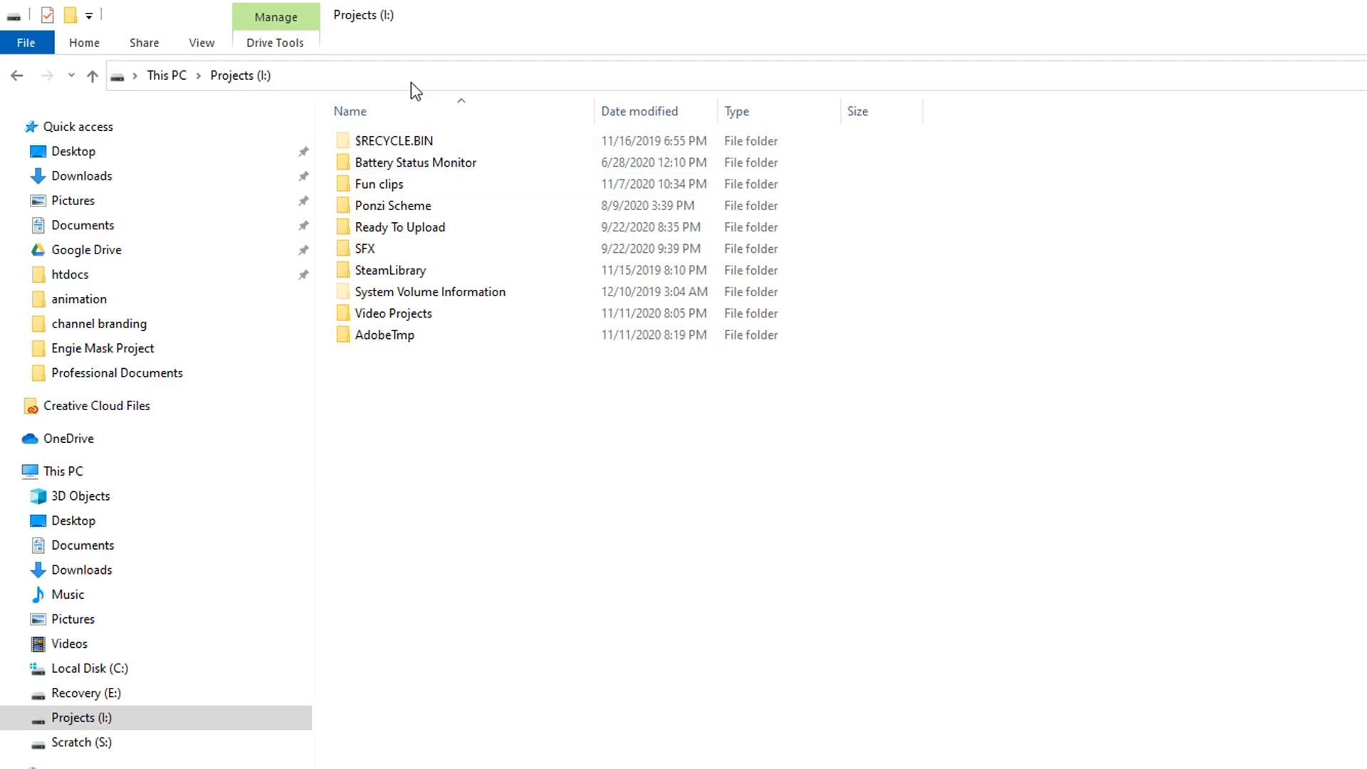
Step: Jump to the user's AppData Local folder via the address bar
{"action": "left_click", "coordinate": [435, 76]}
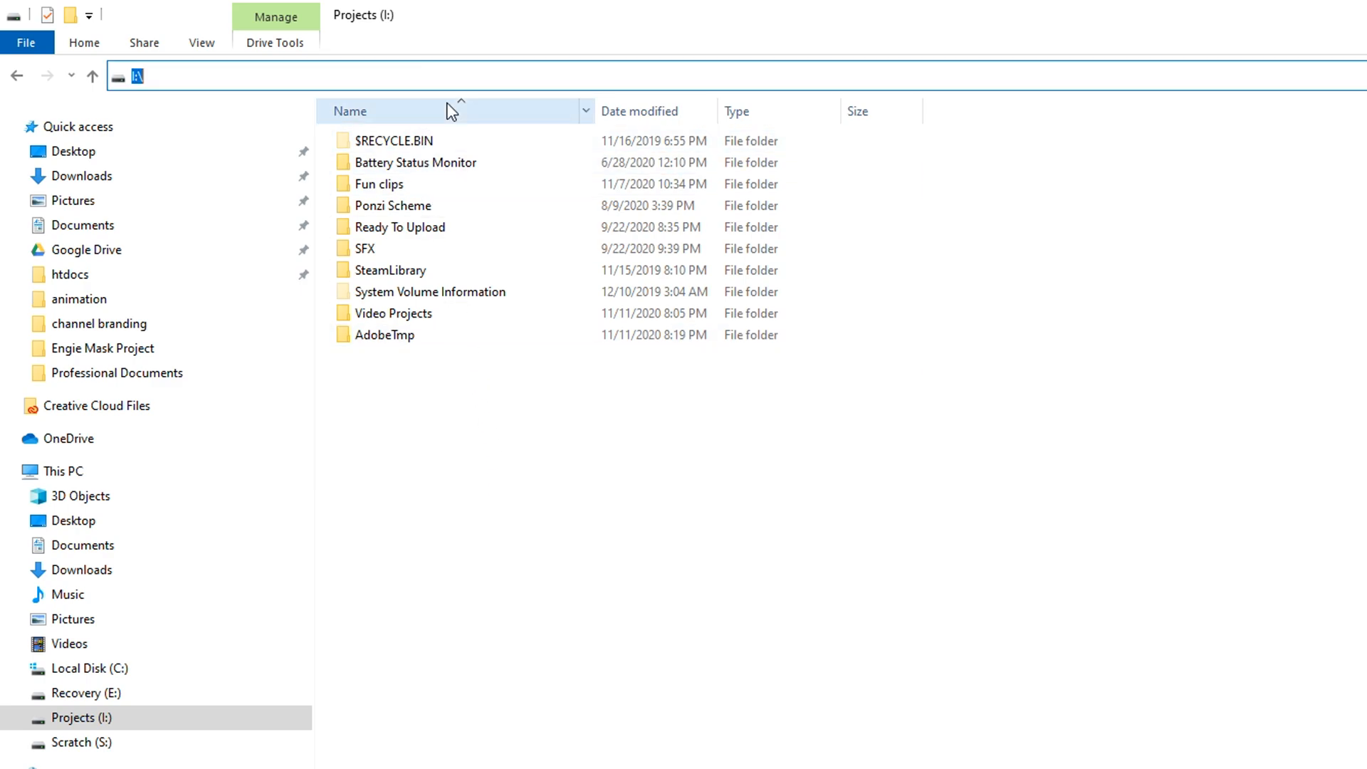
{"action": "type", "text": "%"}
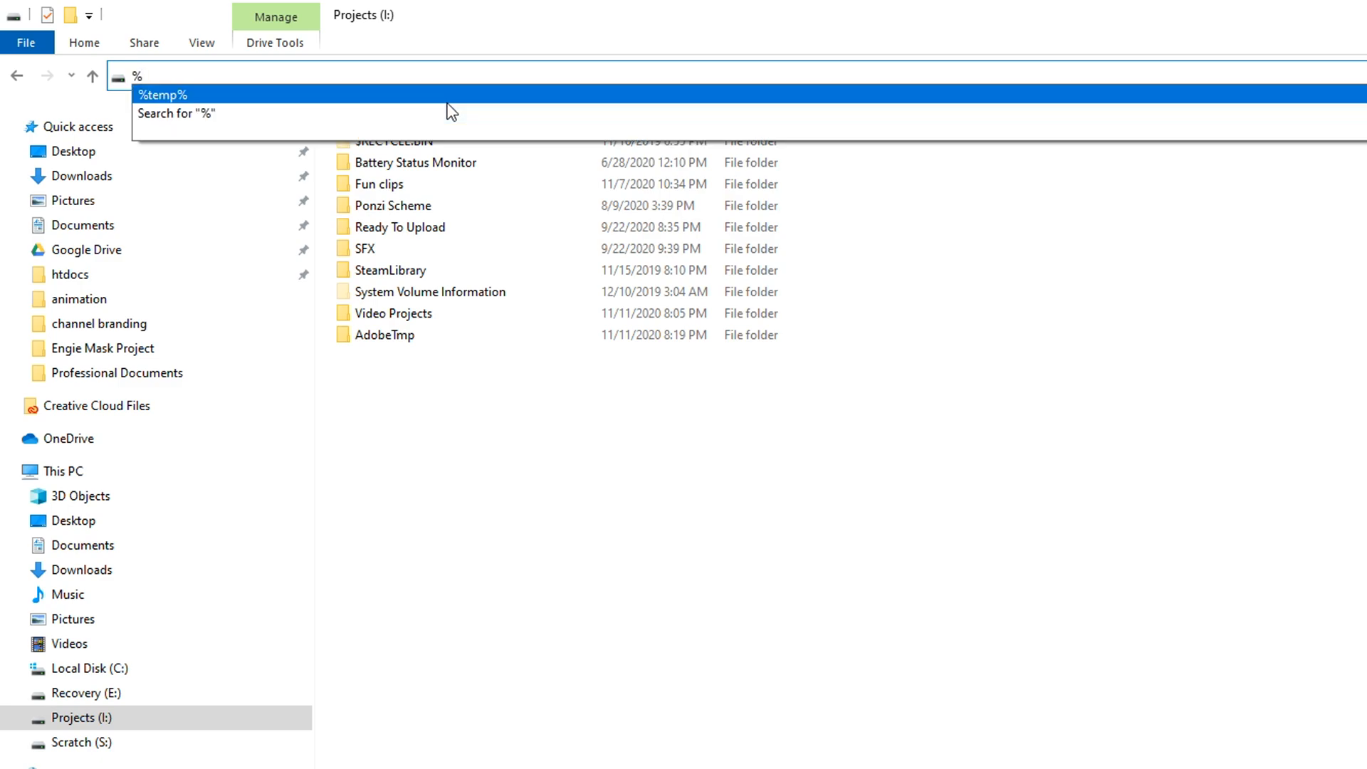
{"action": "type", "text": "LocalAppD"}
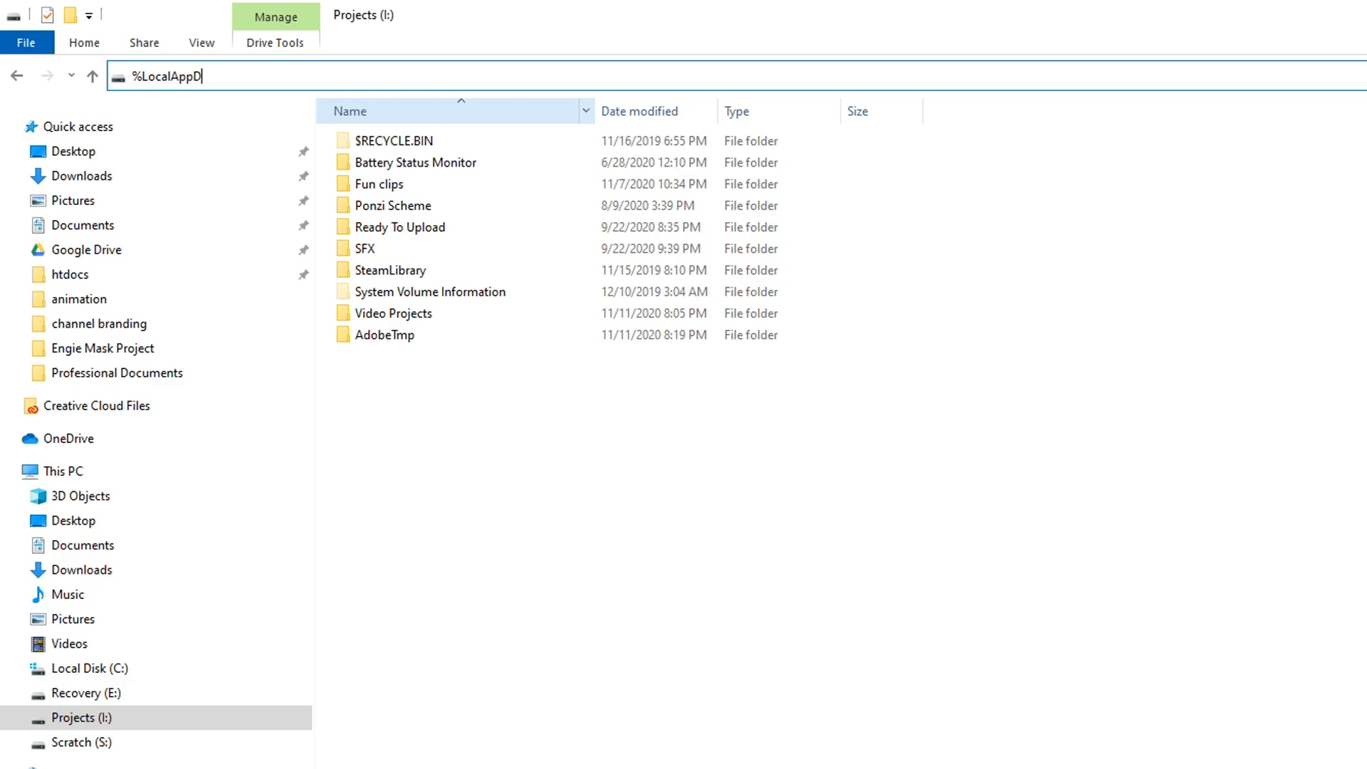
{"action": "key", "text": "Enter"}
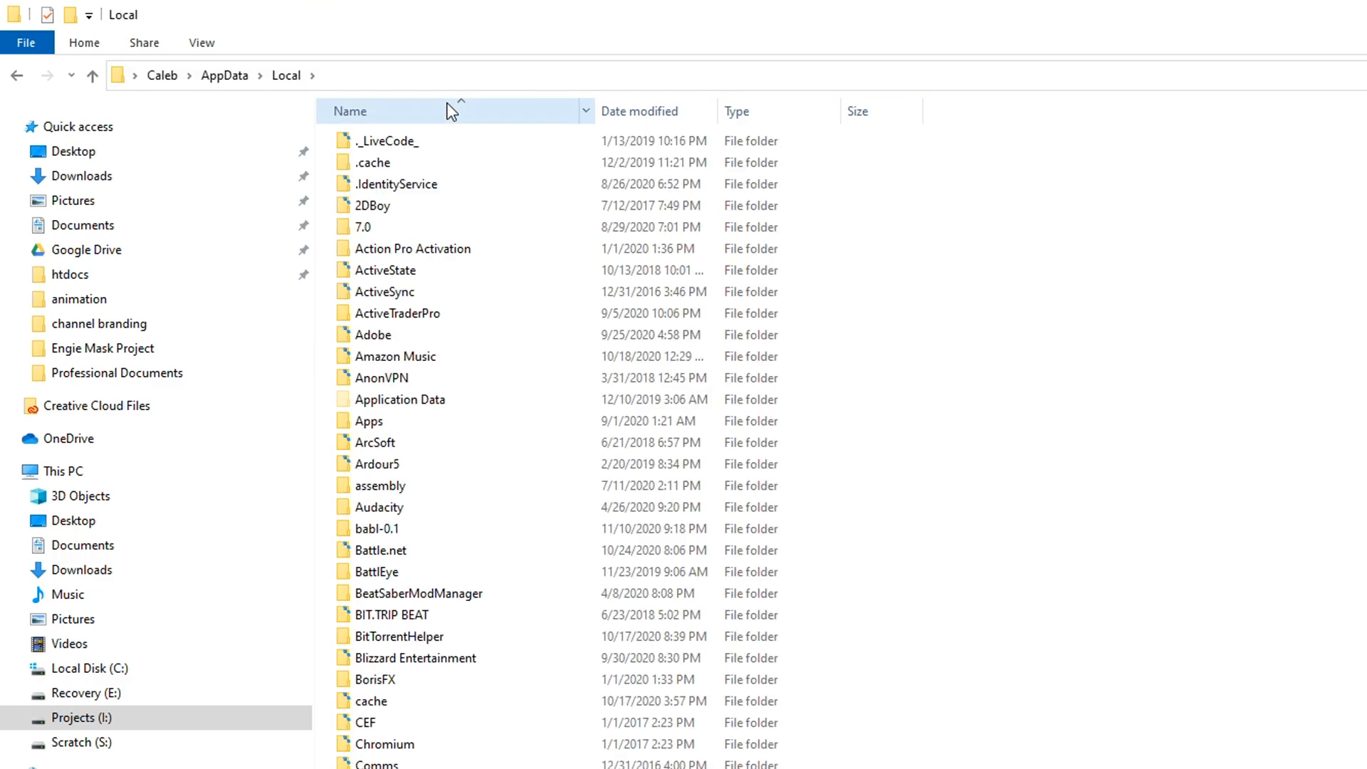
Step: Descend through Adobe > Animate 2020 > en_US > Configuration into the tmp folder
{"action": "left_click", "coordinate": [371, 335]}
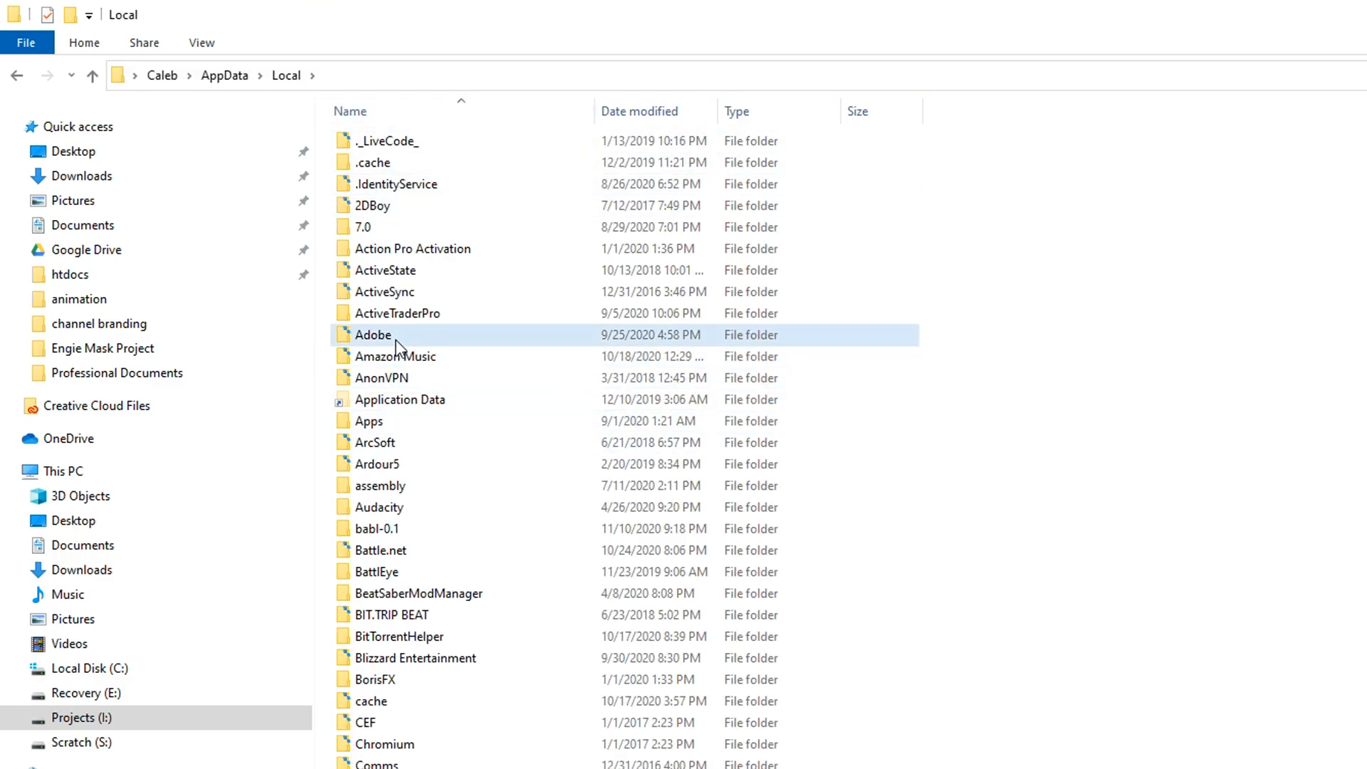
{"action": "double_click", "coordinate": [372, 335]}
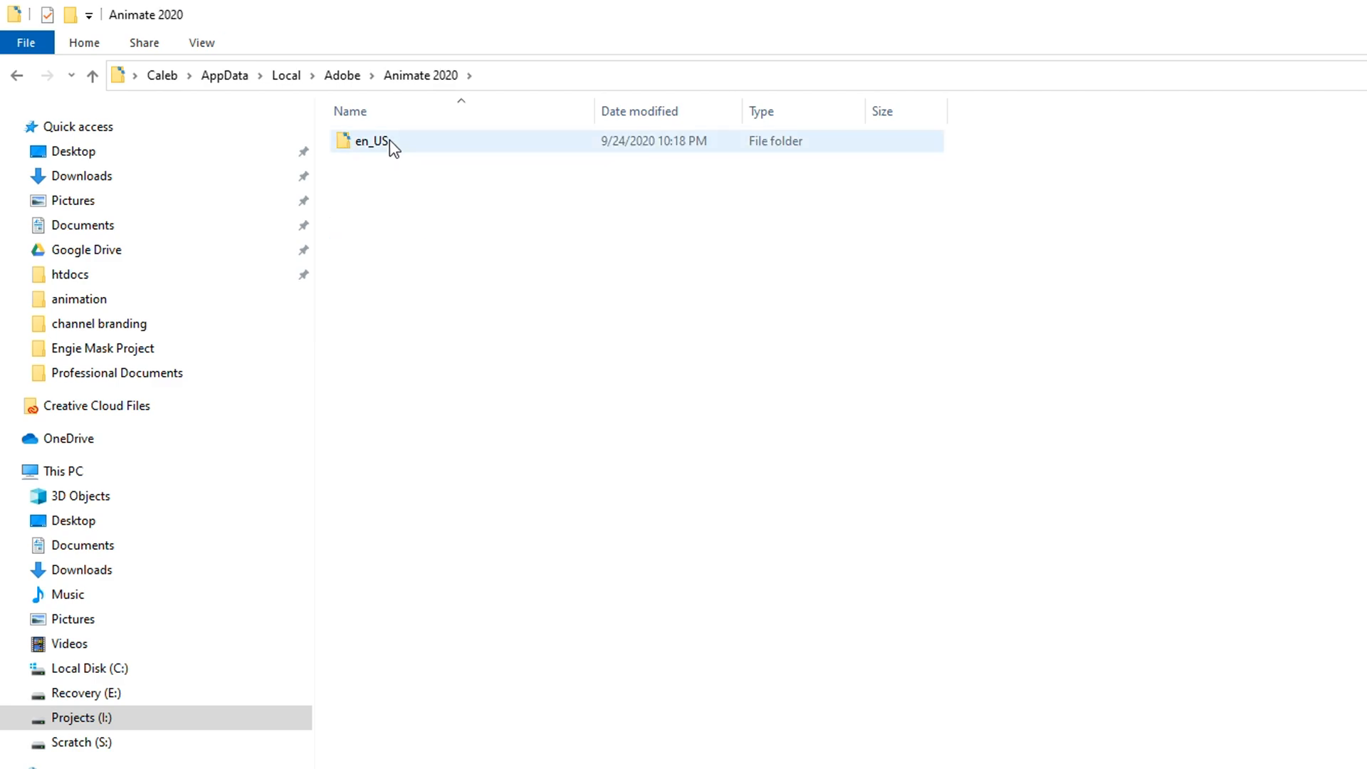
{"action": "double_click", "coordinate": [370, 141]}
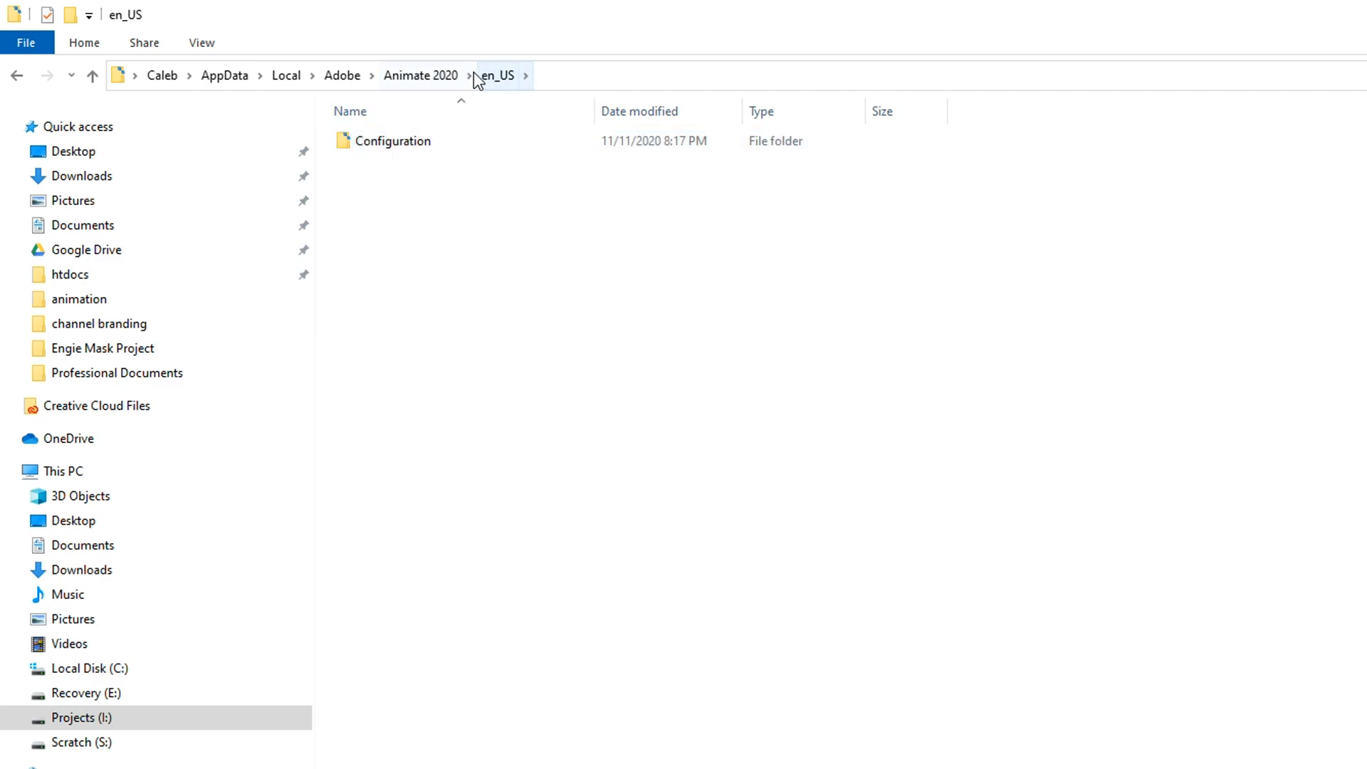
{"action": "double_click", "coordinate": [393, 141]}
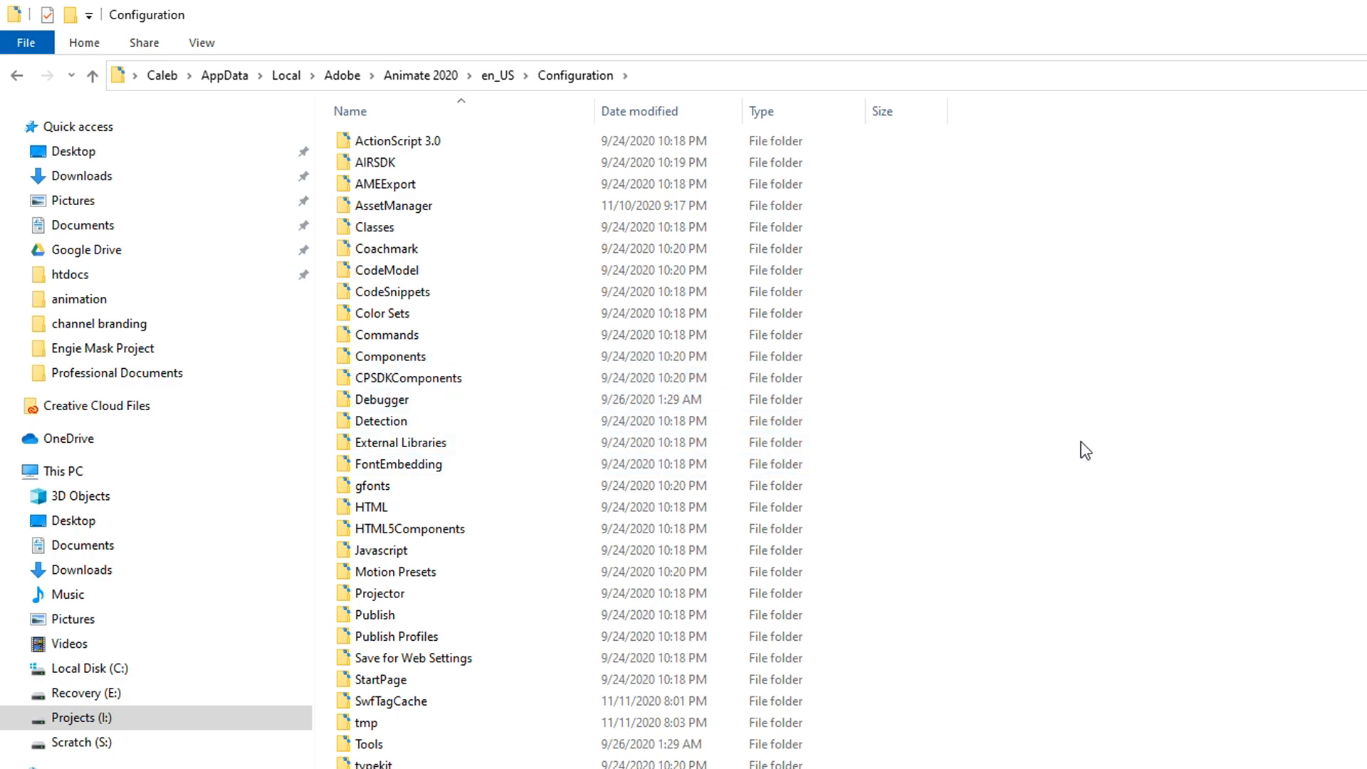
{"action": "double_click", "coordinate": [367, 722]}
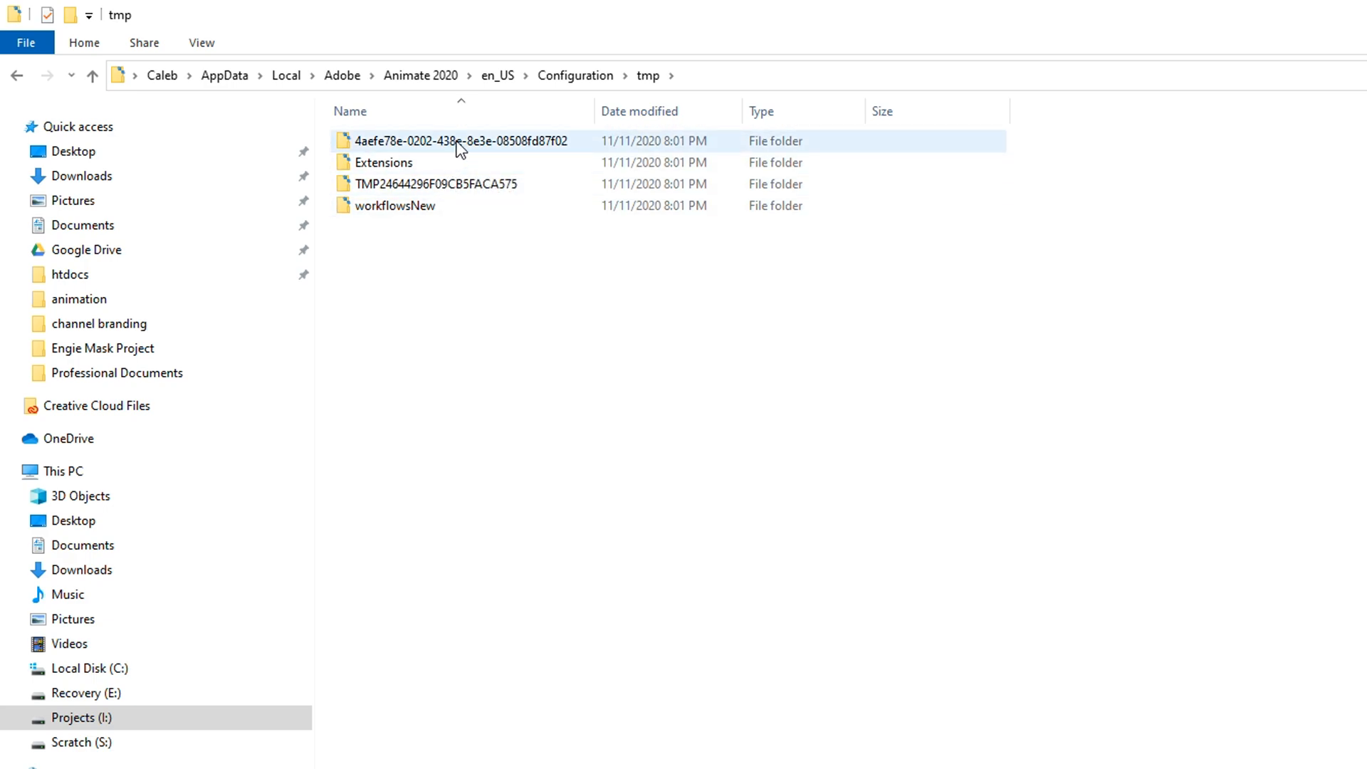
{"action": "double_click", "coordinate": [460, 141]}
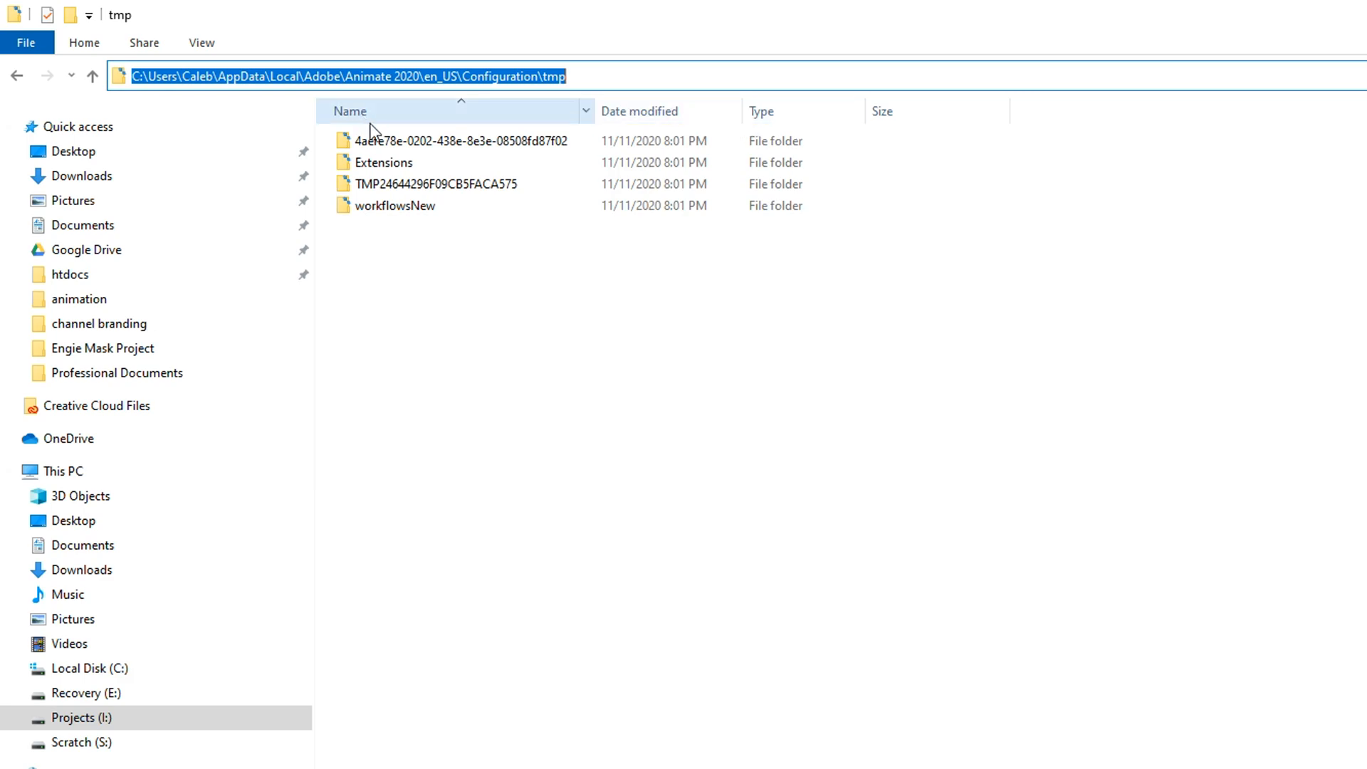
{"action": "mouse_move", "coordinate": [379, 141]}
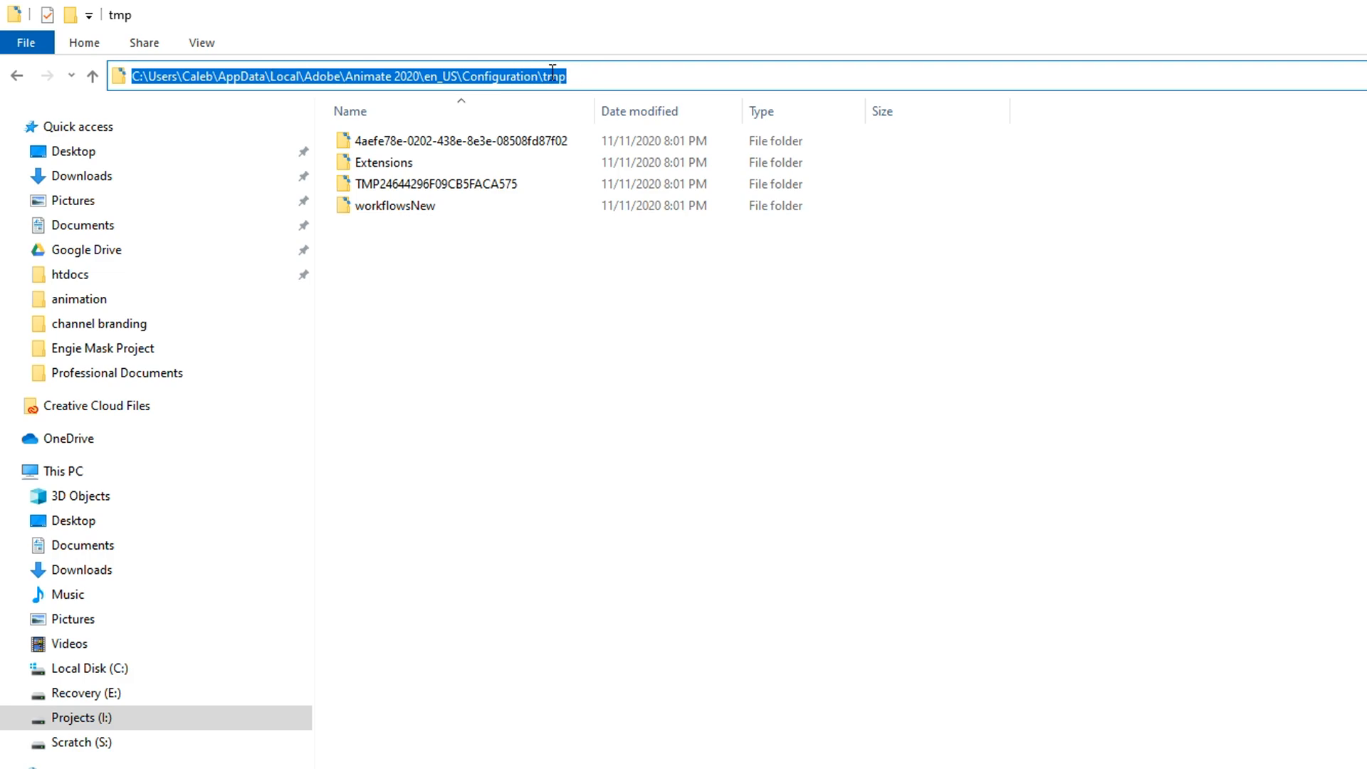
Step: Go back up from tmp to the Configuration folder after copying the path
{"action": "left_click", "coordinate": [91, 75]}
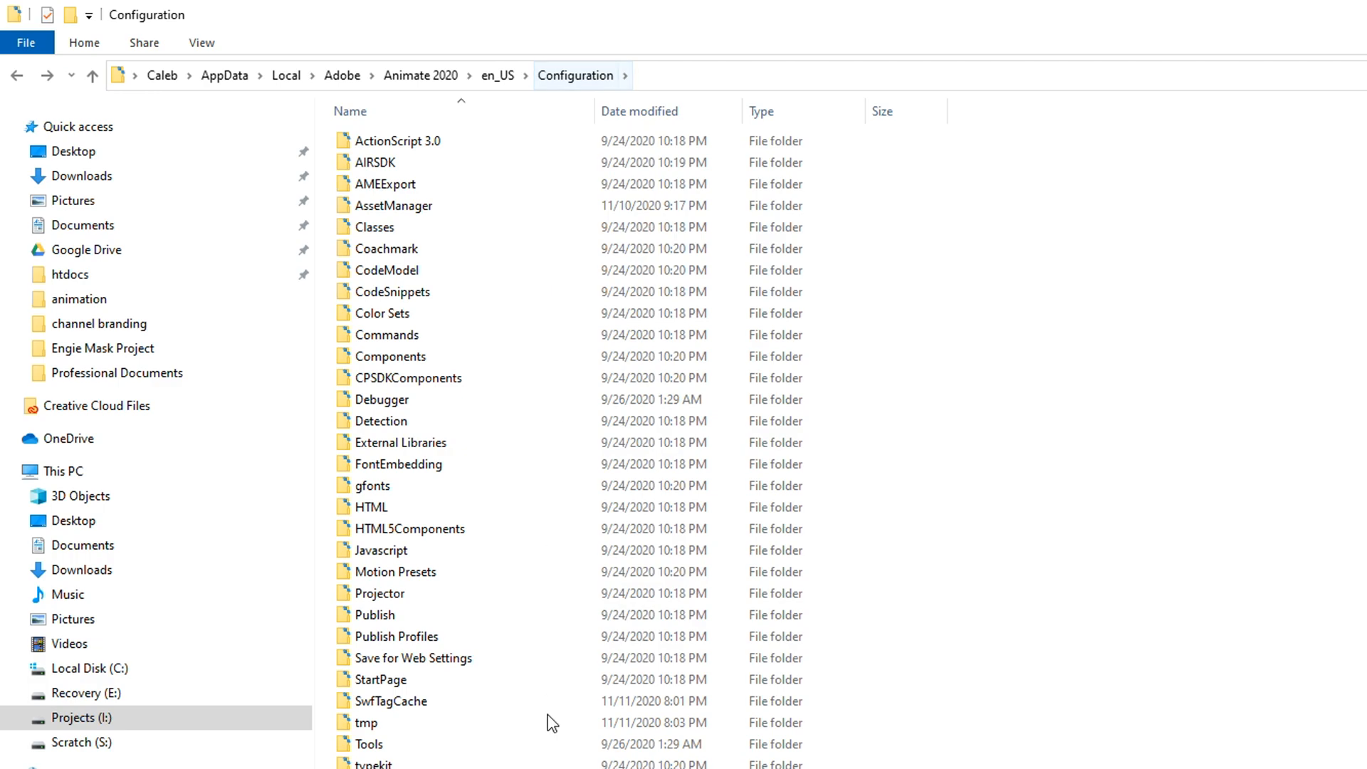
Step: Select the tmp folder in Configuration so it can be renamed to tmpold
{"action": "left_click", "coordinate": [366, 722]}
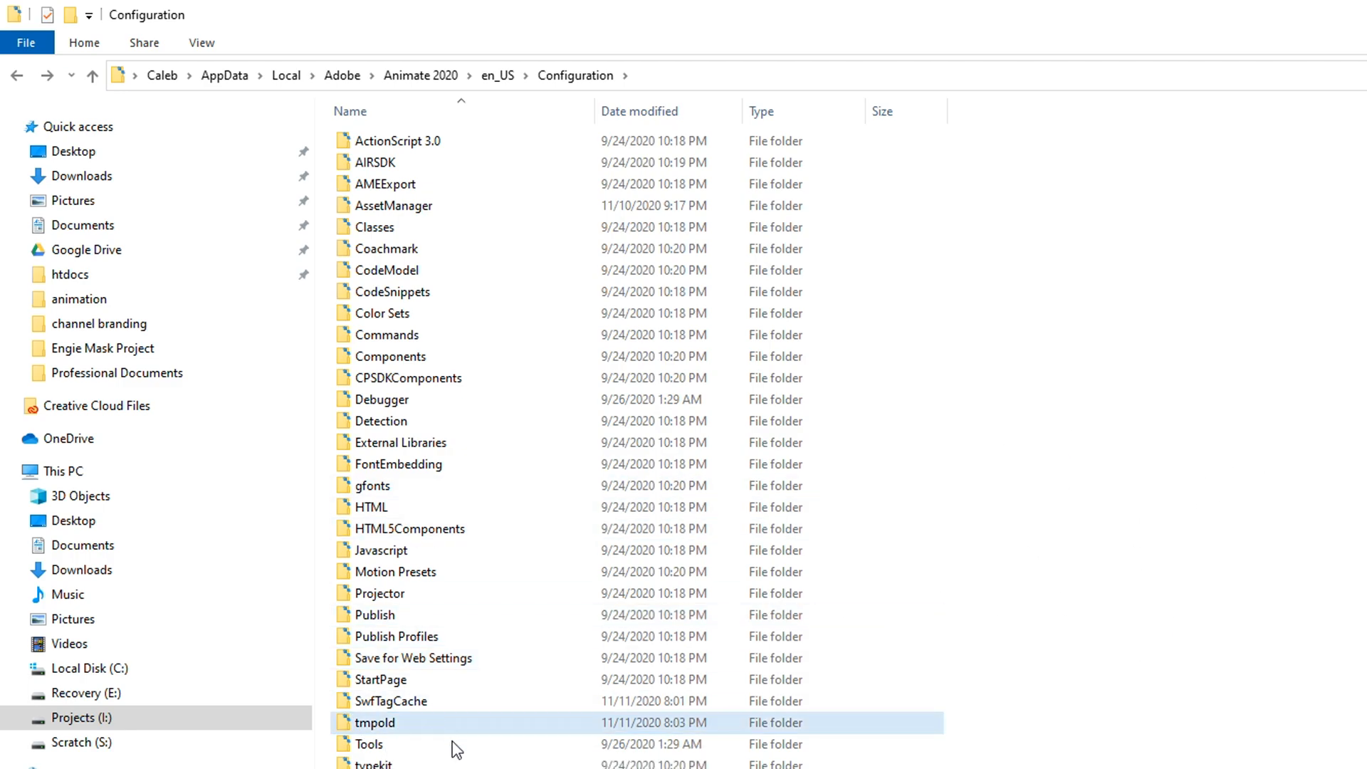
{"action": "mouse_move", "coordinate": [379, 740]}
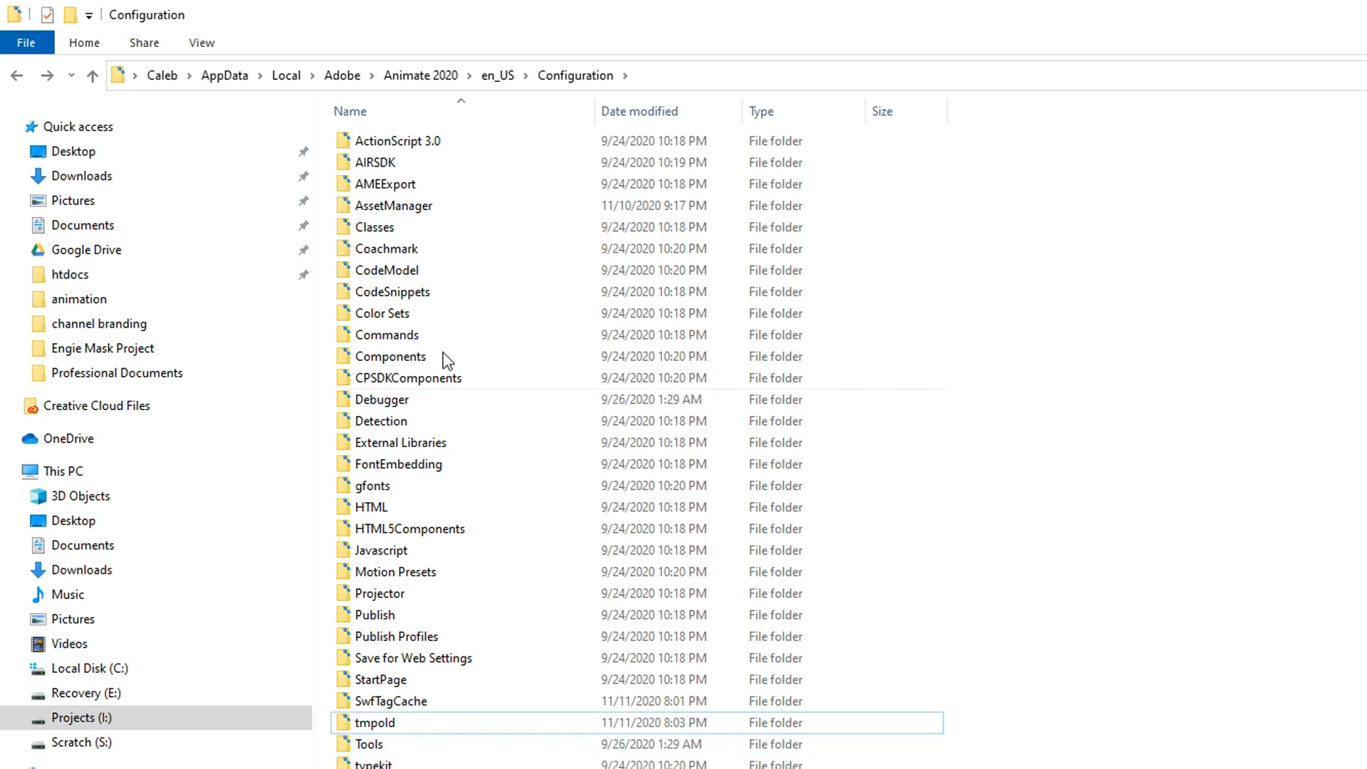
{"action": "mouse_move", "coordinate": [1323, 597]}
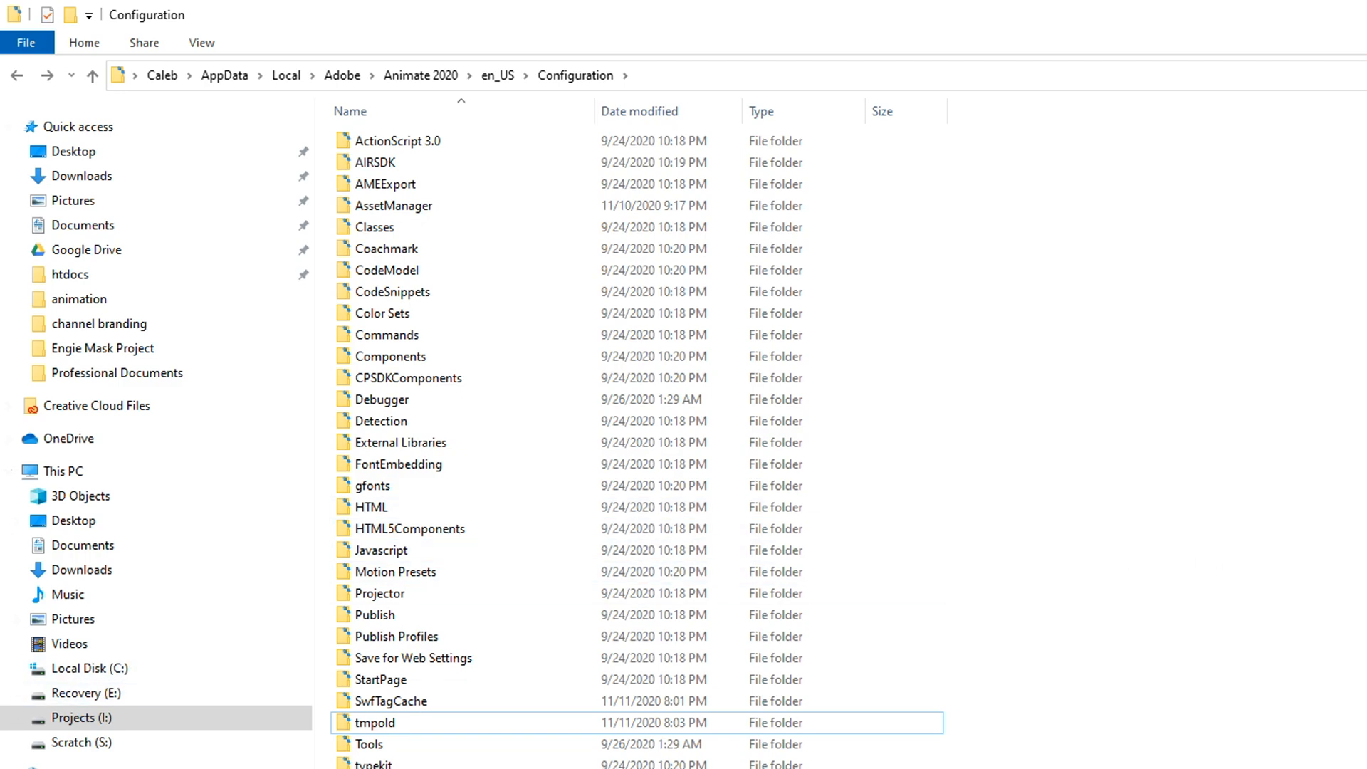
Step: Search Start for cmd and launch Command Prompt as administrator
{"action": "type", "text": "cmd"}
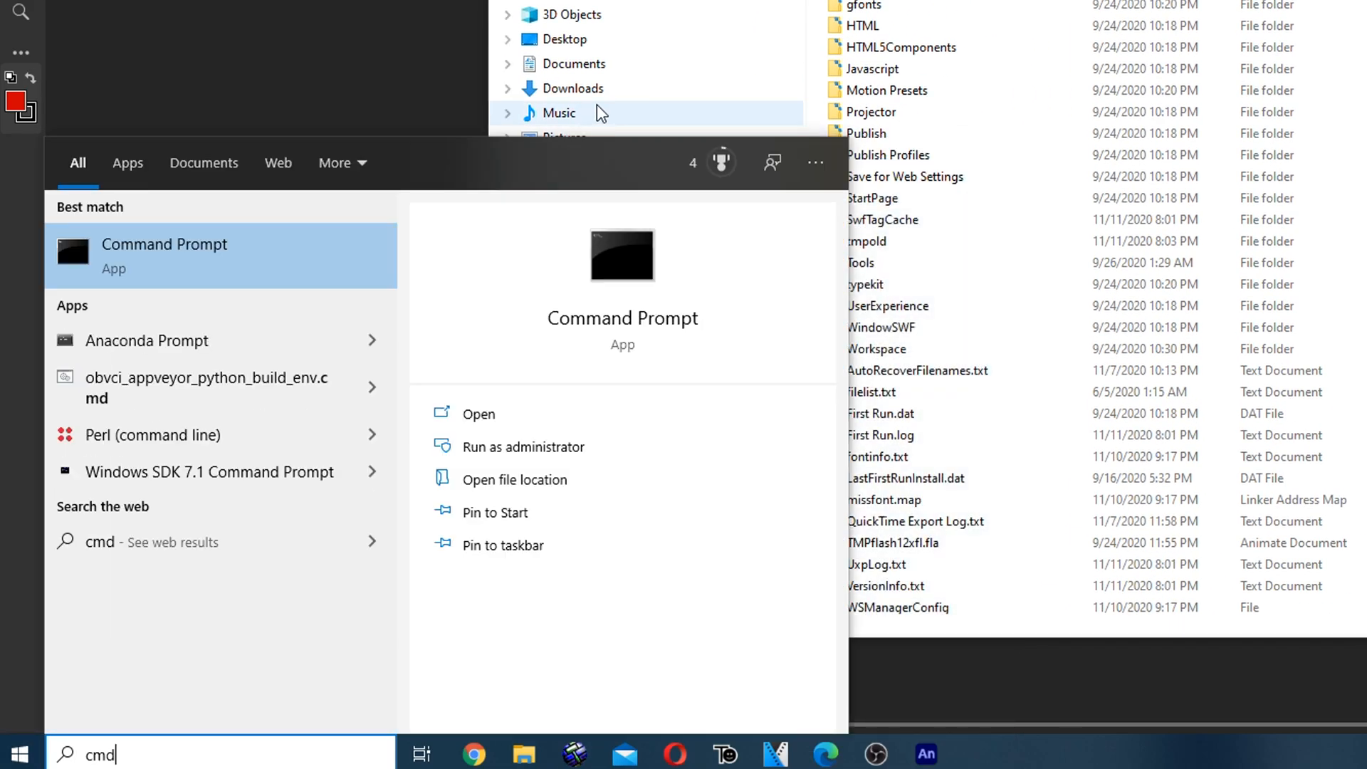
{"action": "mouse_move", "coordinate": [523, 446]}
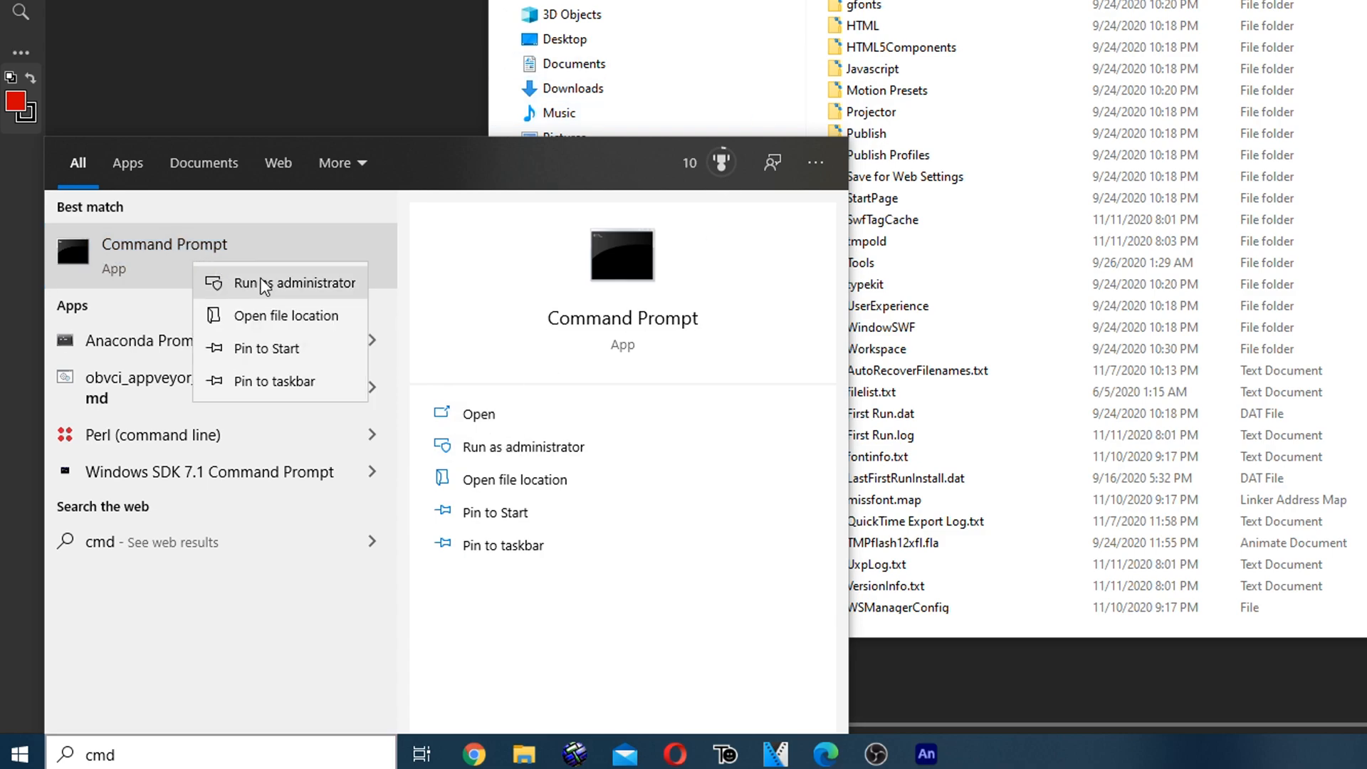
{"action": "left_click", "coordinate": [294, 282]}
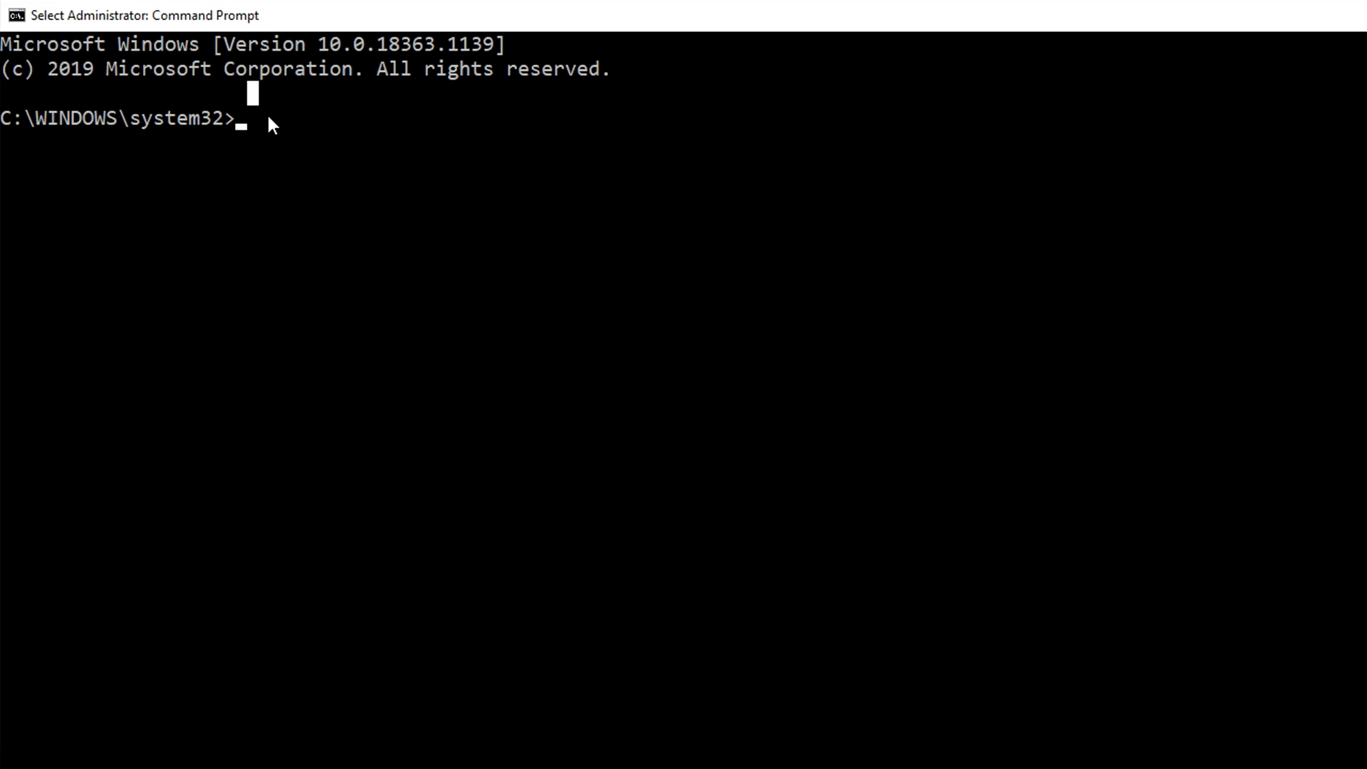
{"action": "mouse_move", "coordinate": [256, 150]}
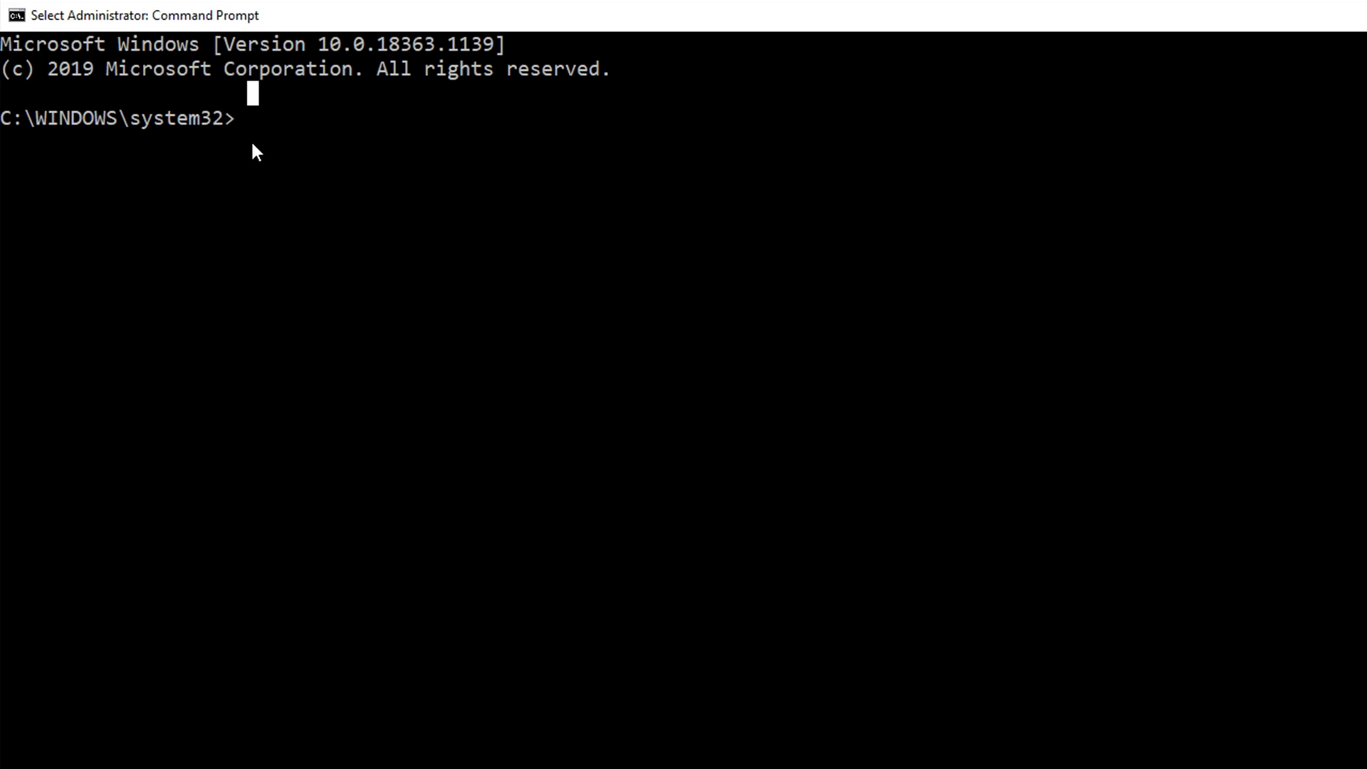
{"action": "mouse_move", "coordinate": [271, 141]}
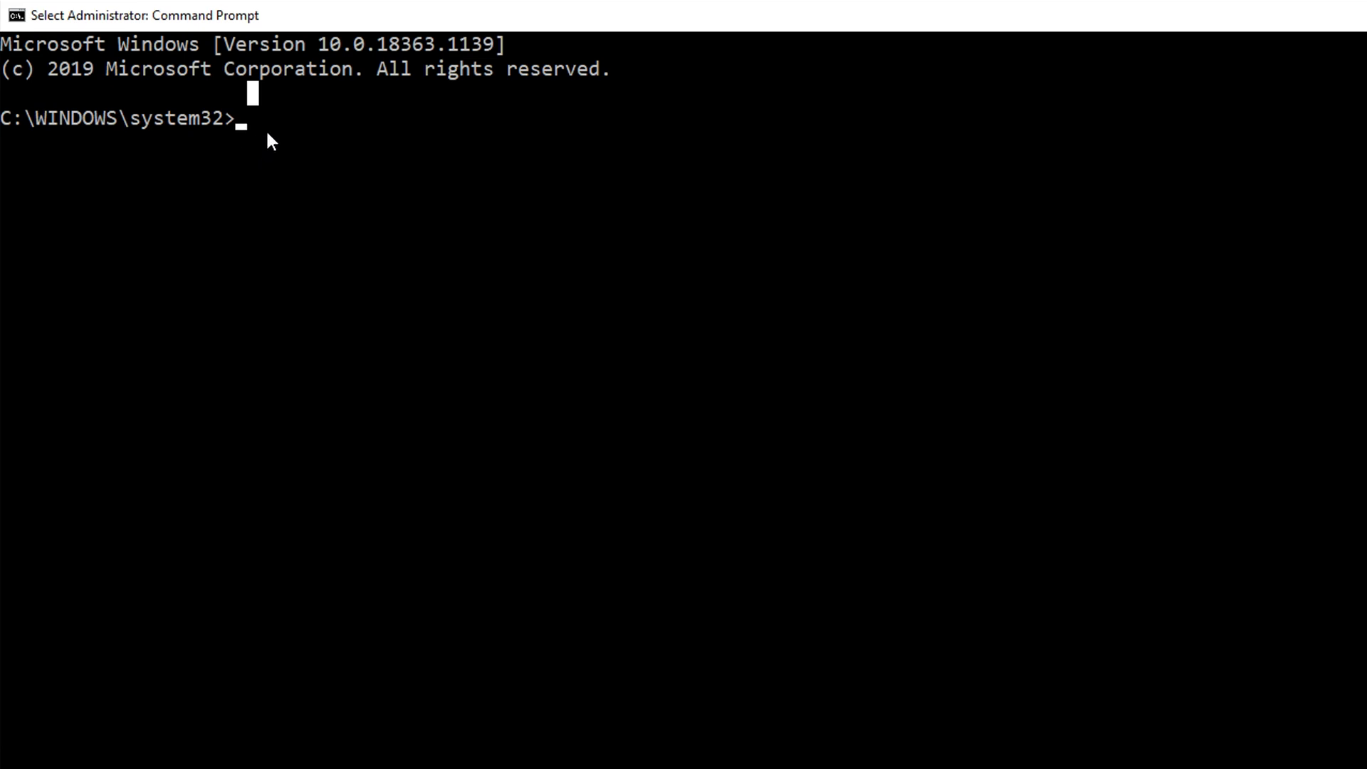
Step: Run mklink "C:\Users\Caleb\AppData\Local\Adobe\Animate 2020\en_US\Configuration\tmp" I:\AdobeTmp to create the symbolic link
{"action": "type", "text": "m"}
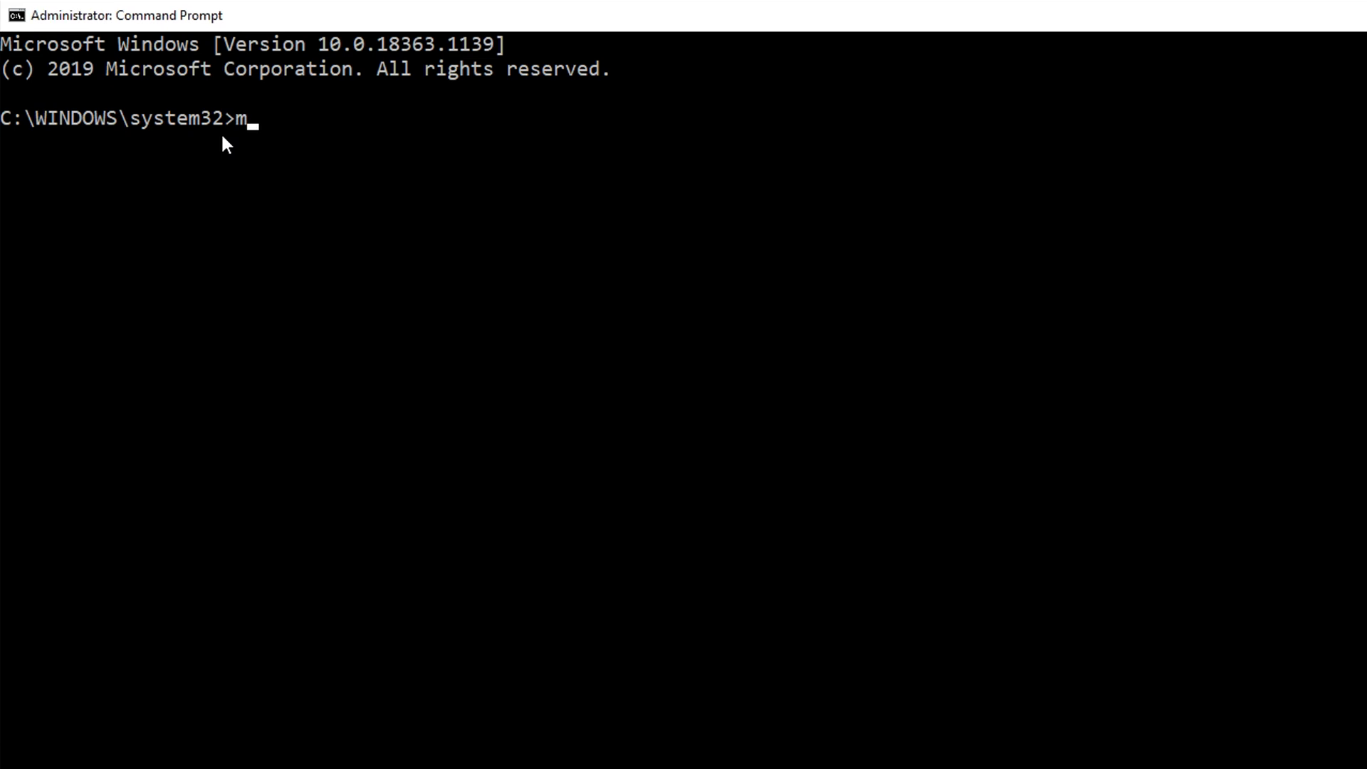
{"action": "type", "text": "klink"}
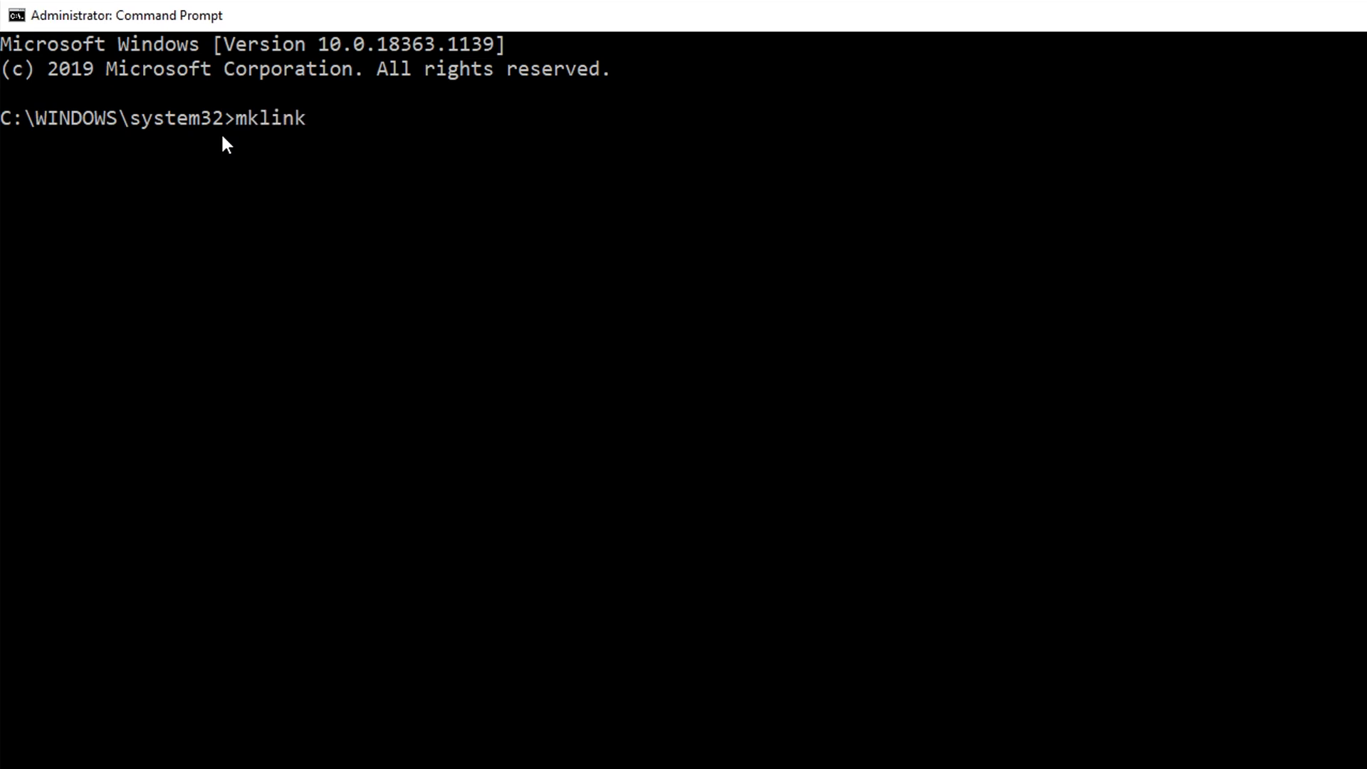
{"action": "type", "text": "\""}
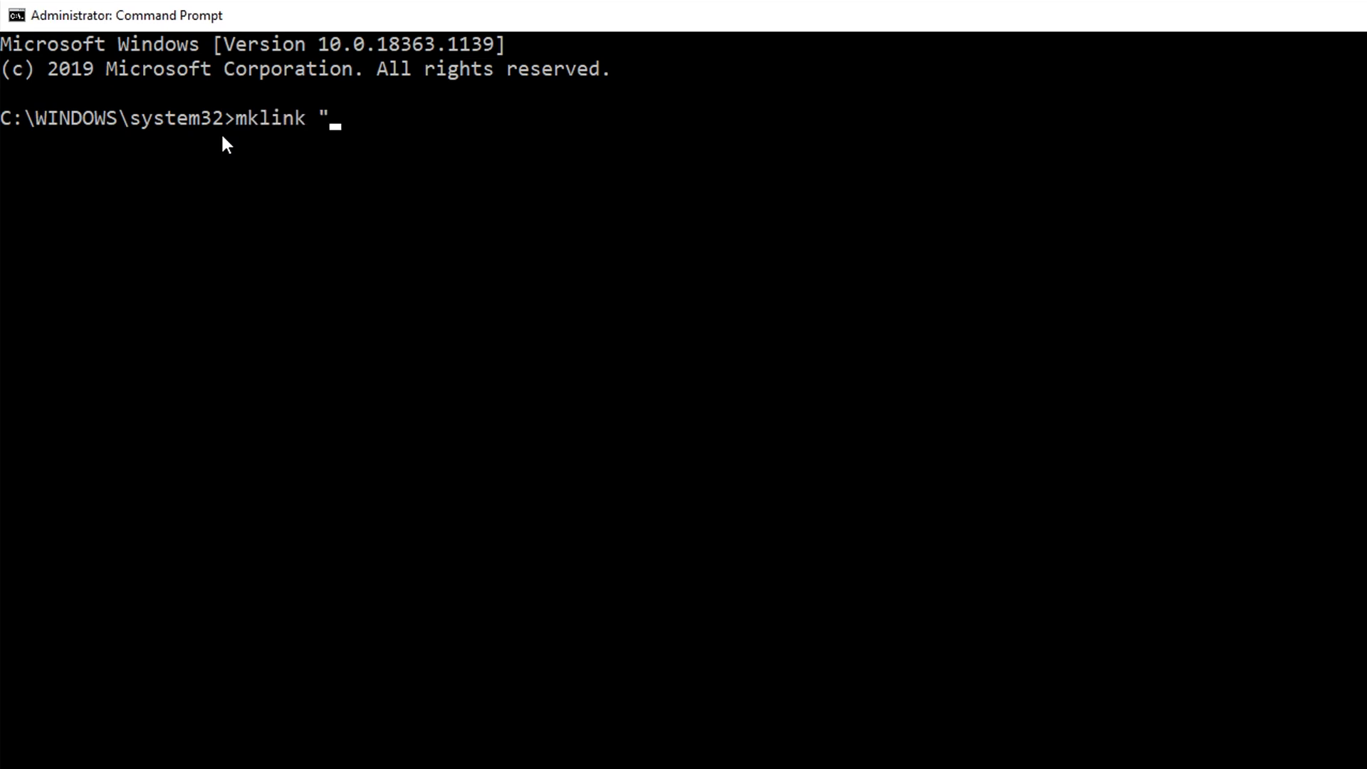
{"action": "mouse_move", "coordinate": [389, 133]}
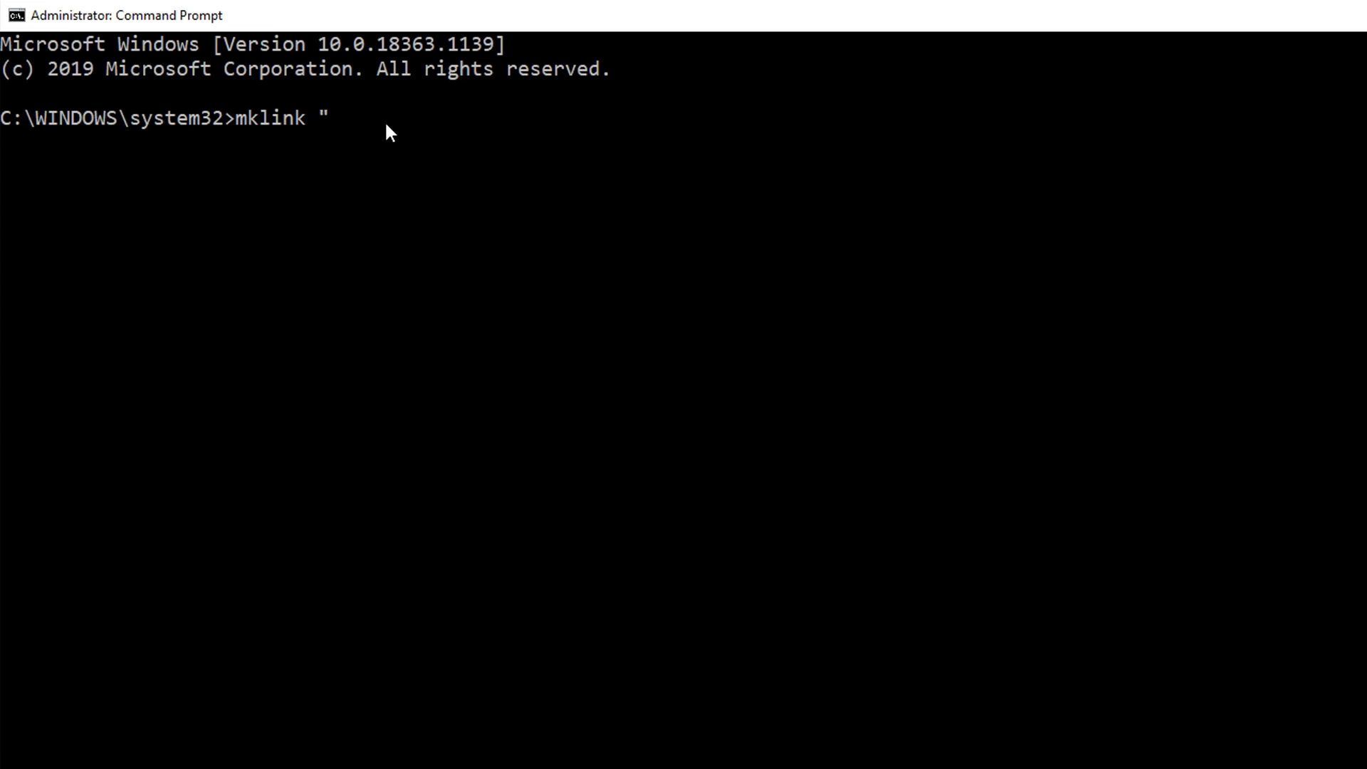
{"action": "type", "text": "C:\\Users\\Caleb\\AppData\\Local\\Adobe\\Animate 2020\\en_US\\Configuration\\tmp"}
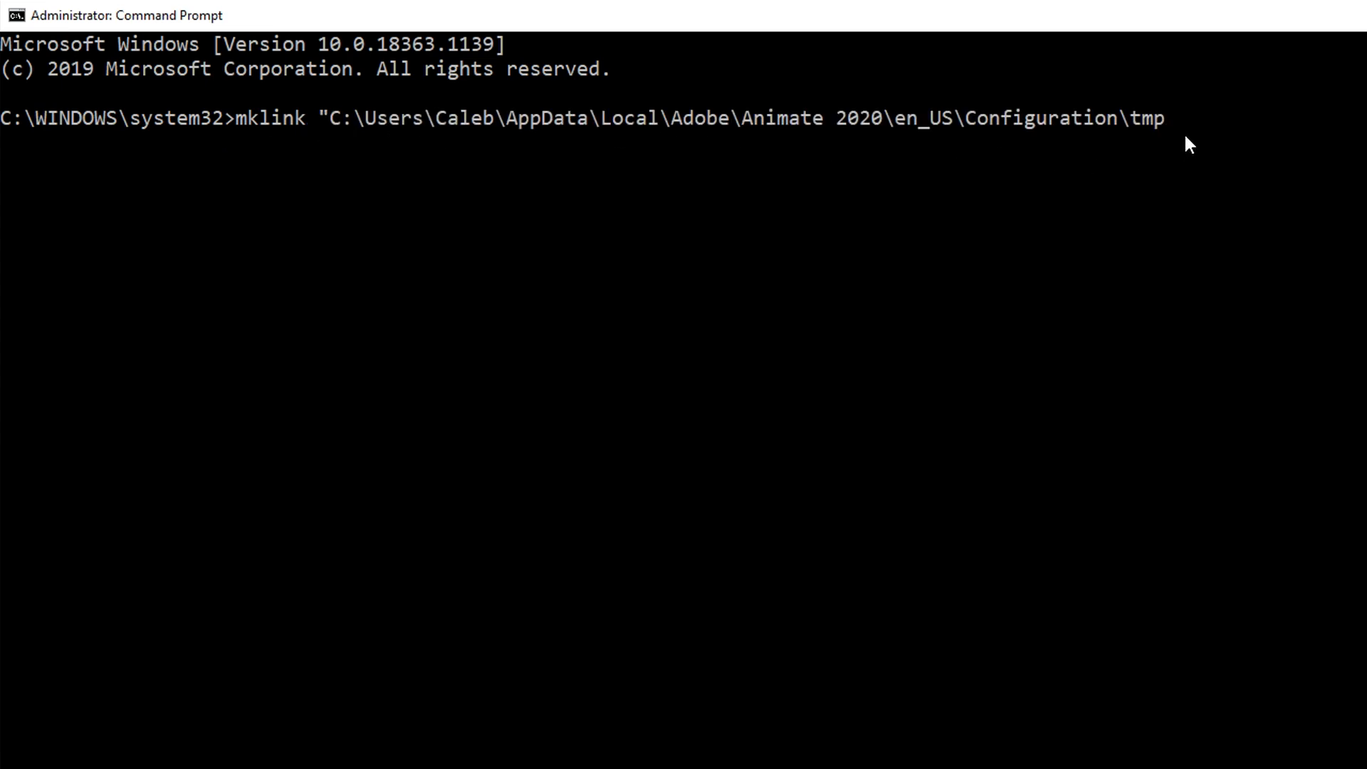
{"action": "mouse_move", "coordinate": [1186, 141]}
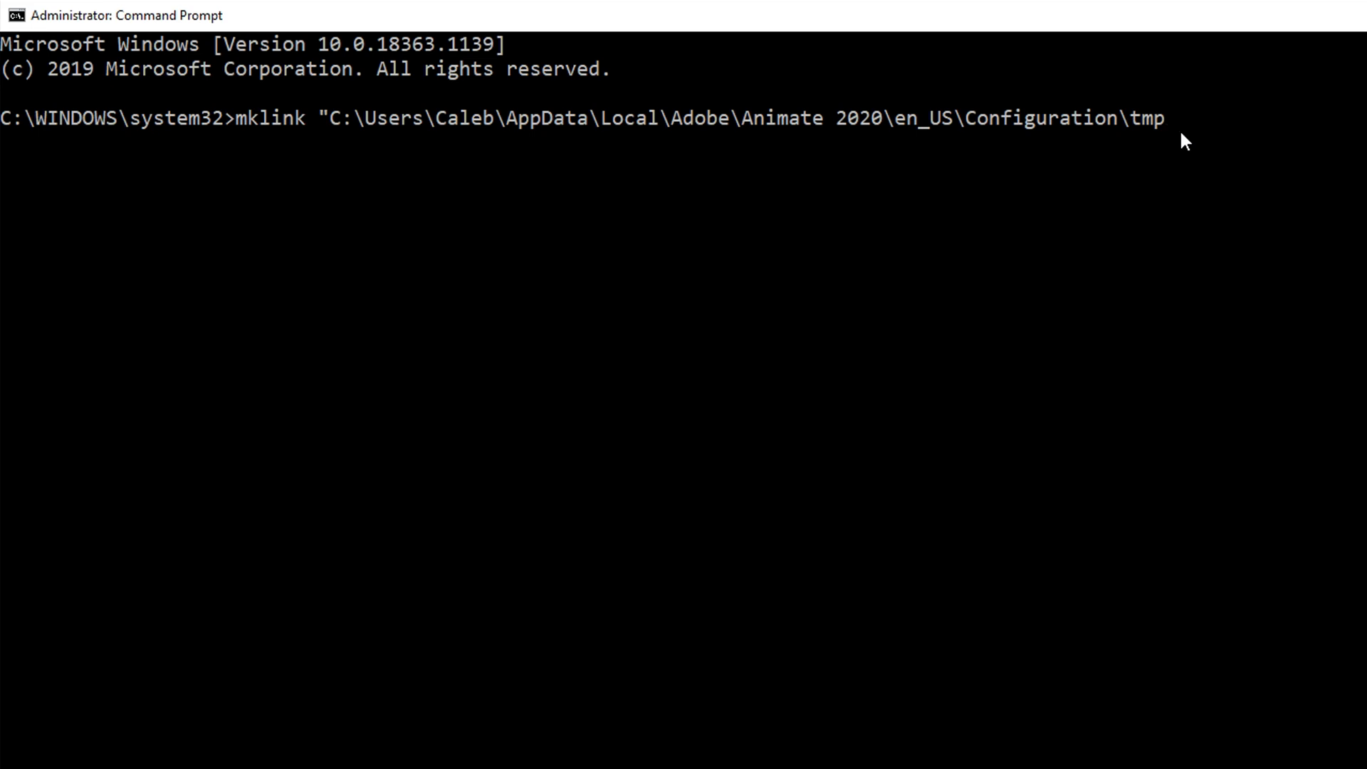
{"action": "type", "text": "\""}
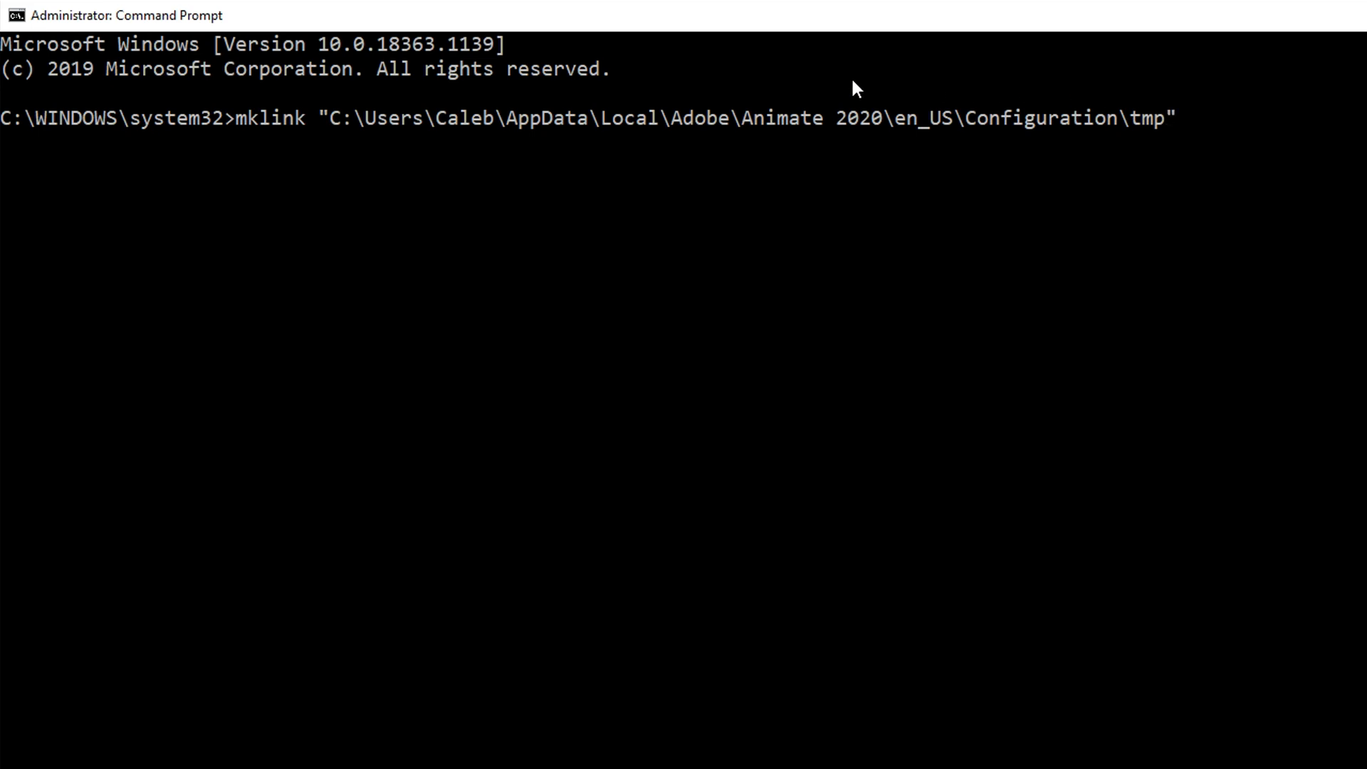
{"action": "mouse_move", "coordinate": [357, 113]}
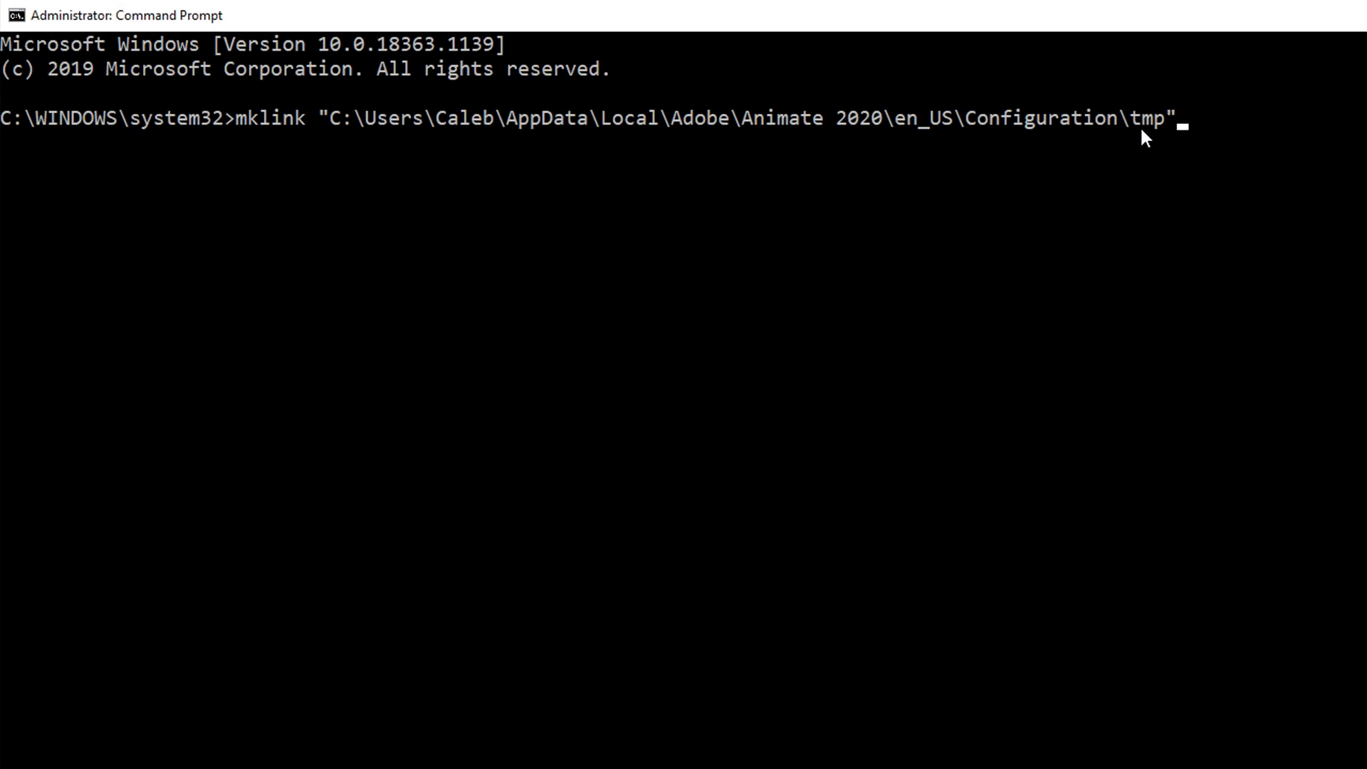
{"action": "mouse_move", "coordinate": [1166, 135]}
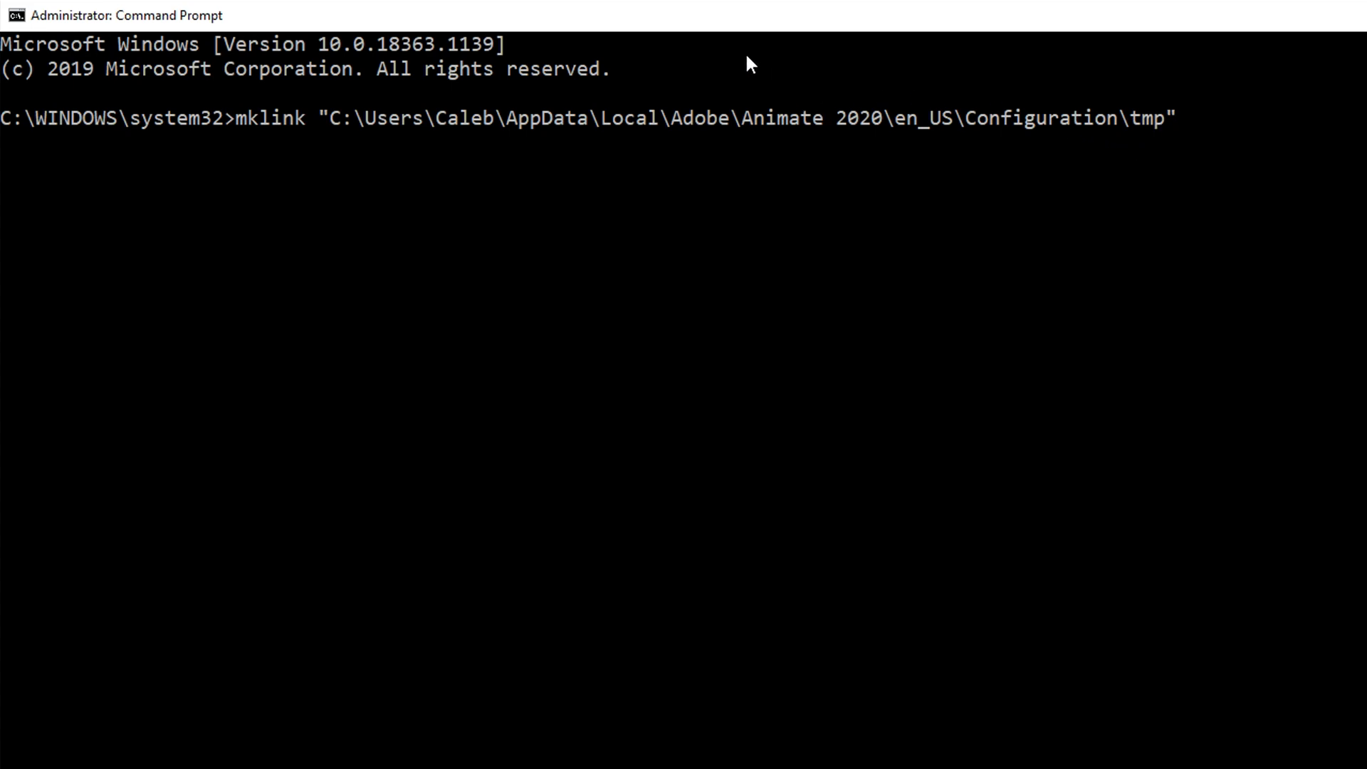
{"action": "type", "text": "I:\\"}
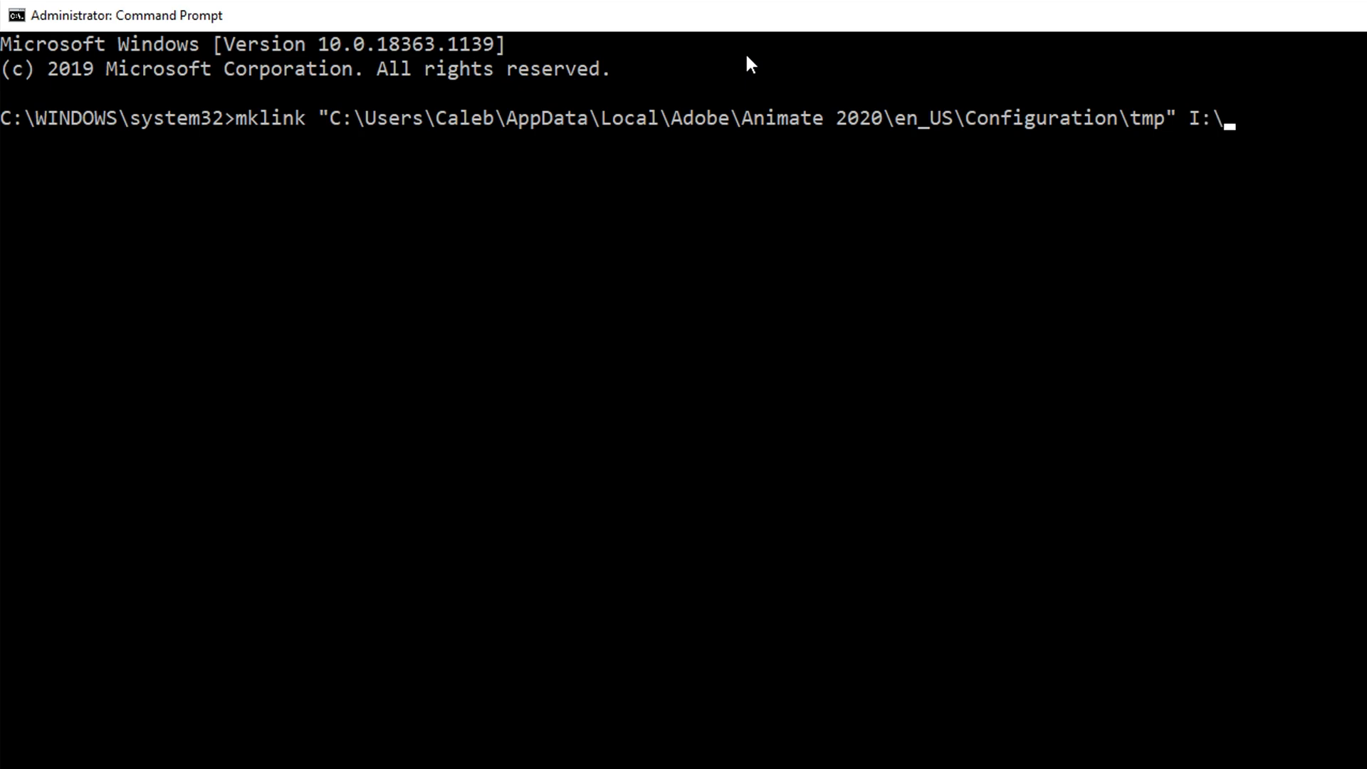
{"action": "type", "text": "Adobe"}
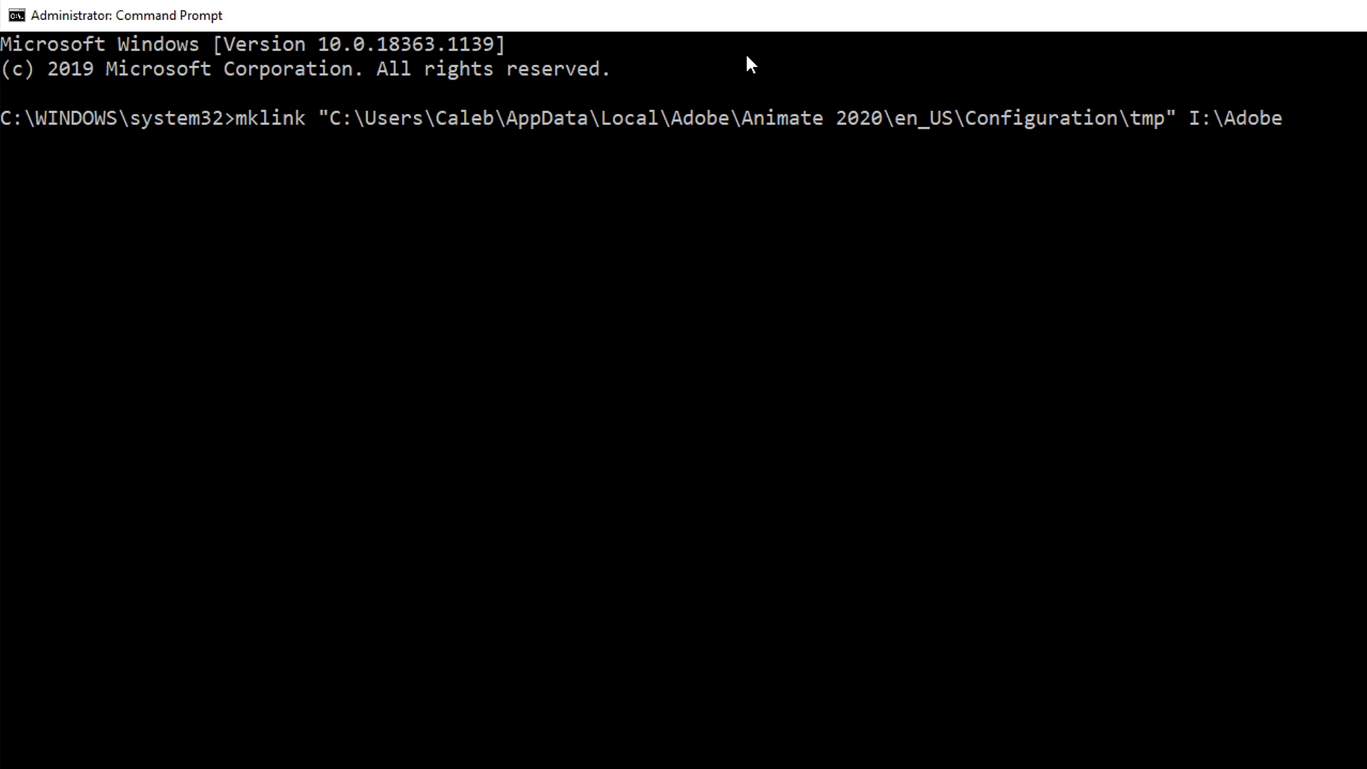
{"action": "type", "text": "Tmp"}
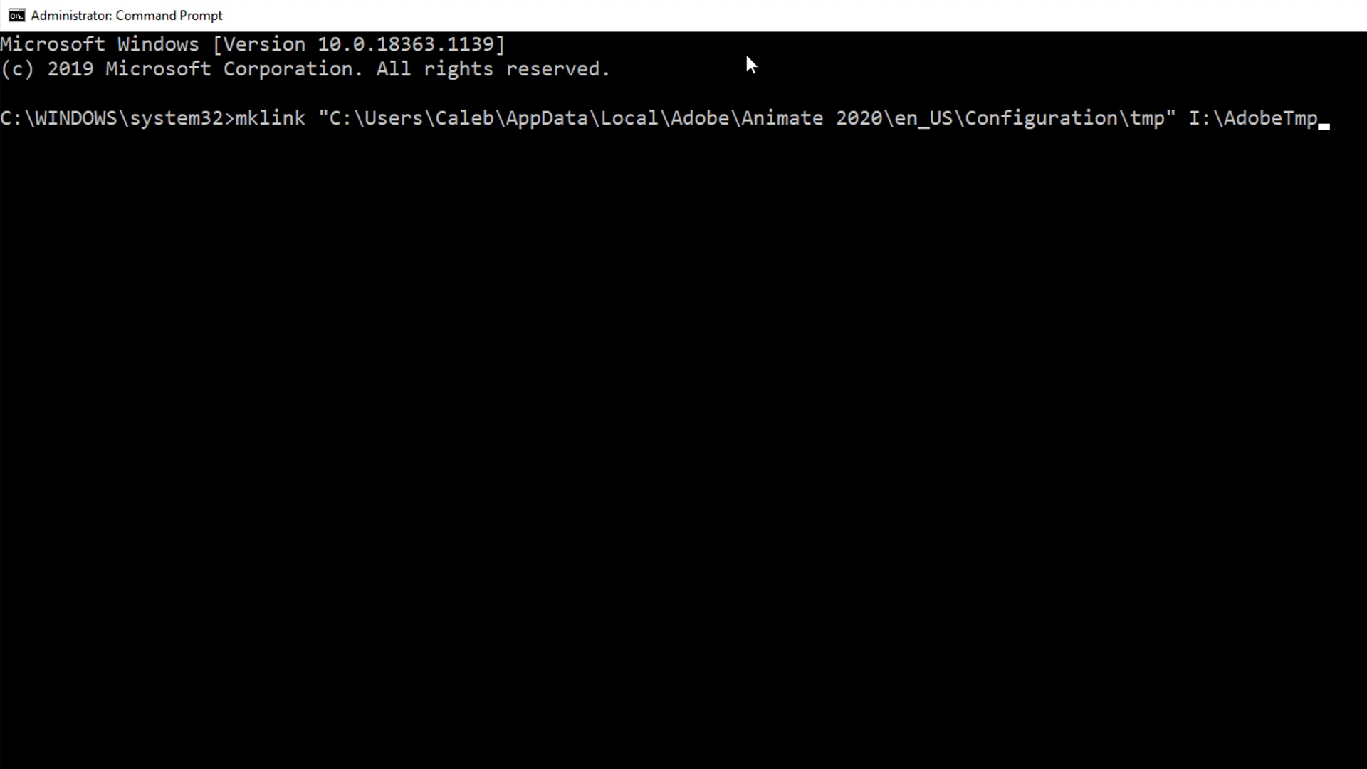
{"action": "mouse_move", "coordinate": [683, 47]}
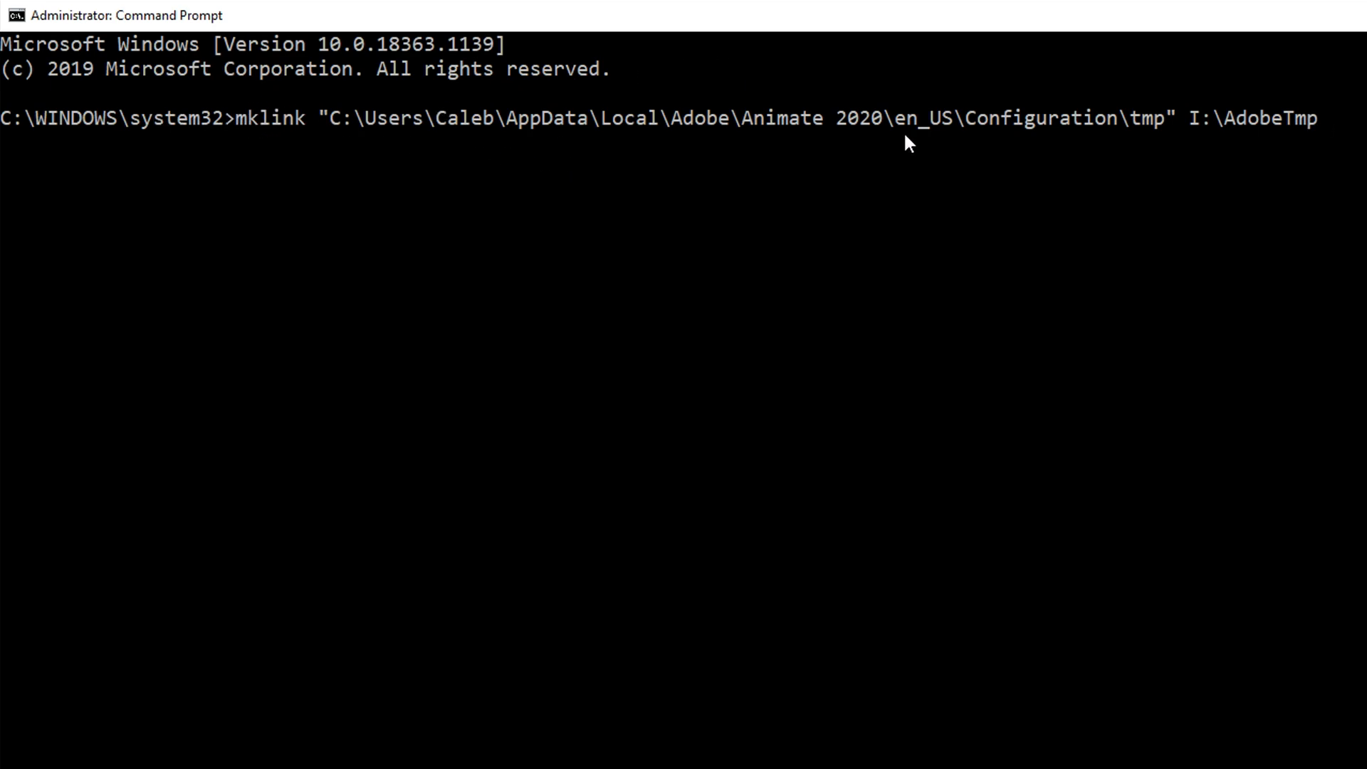
{"action": "mouse_move", "coordinate": [1130, 135]}
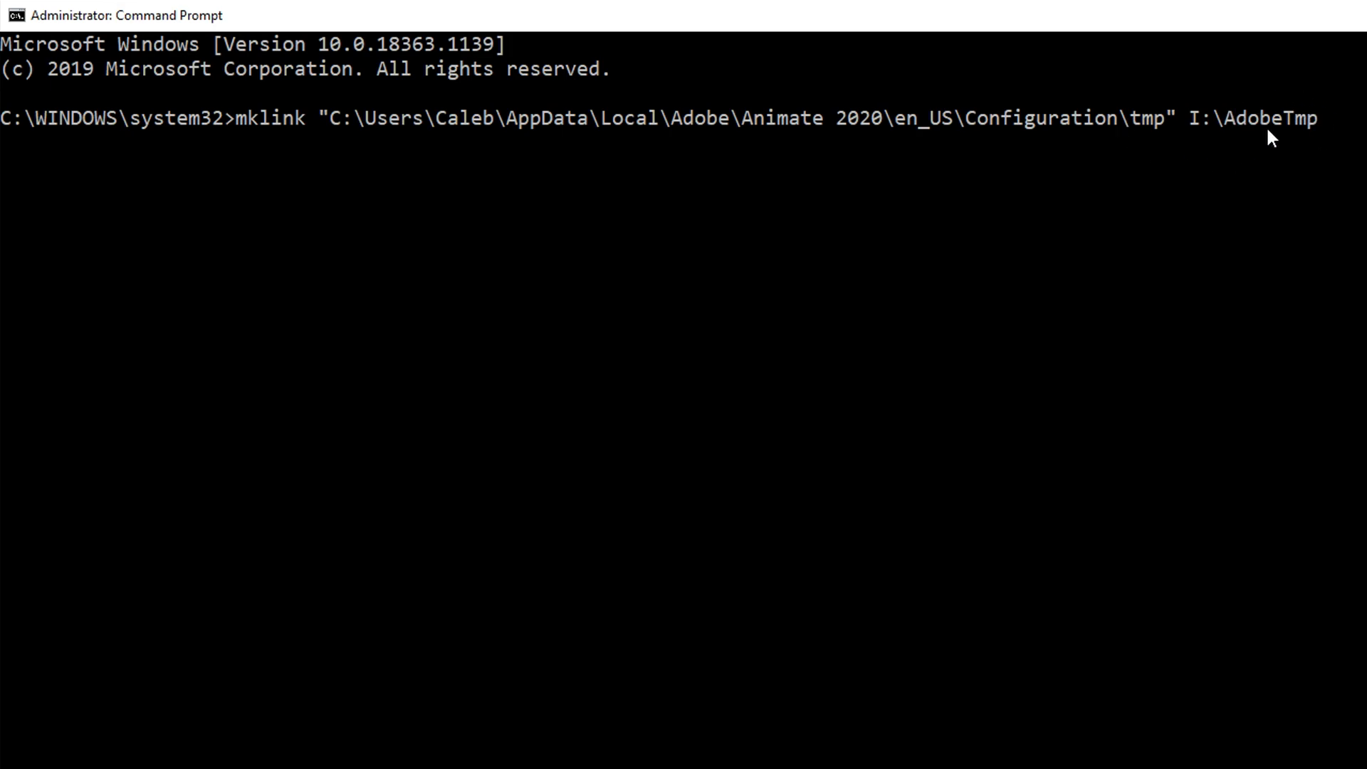
{"action": "key", "text": "enter"}
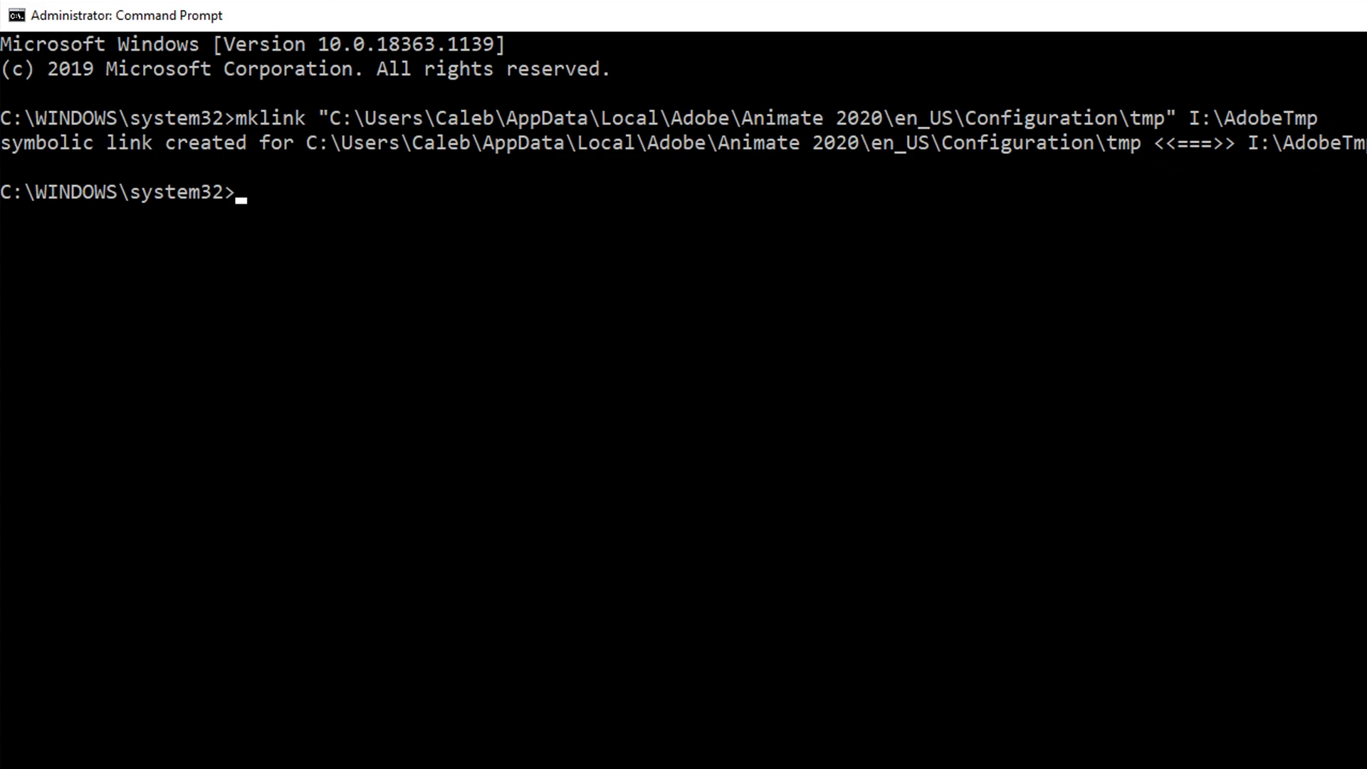
{"action": "mouse_move", "coordinate": [1109, 230]}
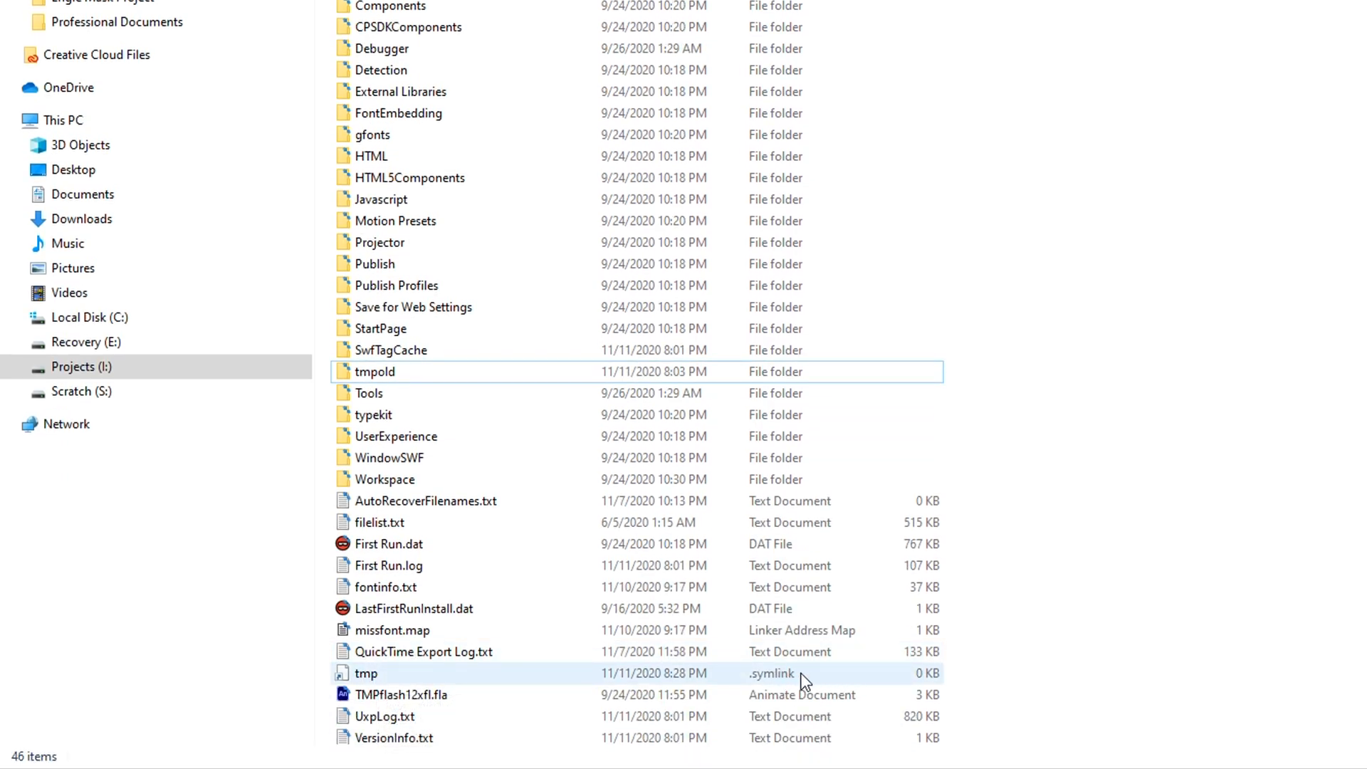
Step: Check the Configuration listing shows tmp as a .symlink entry beside tmpold
{"action": "left_click", "coordinate": [388, 566]}
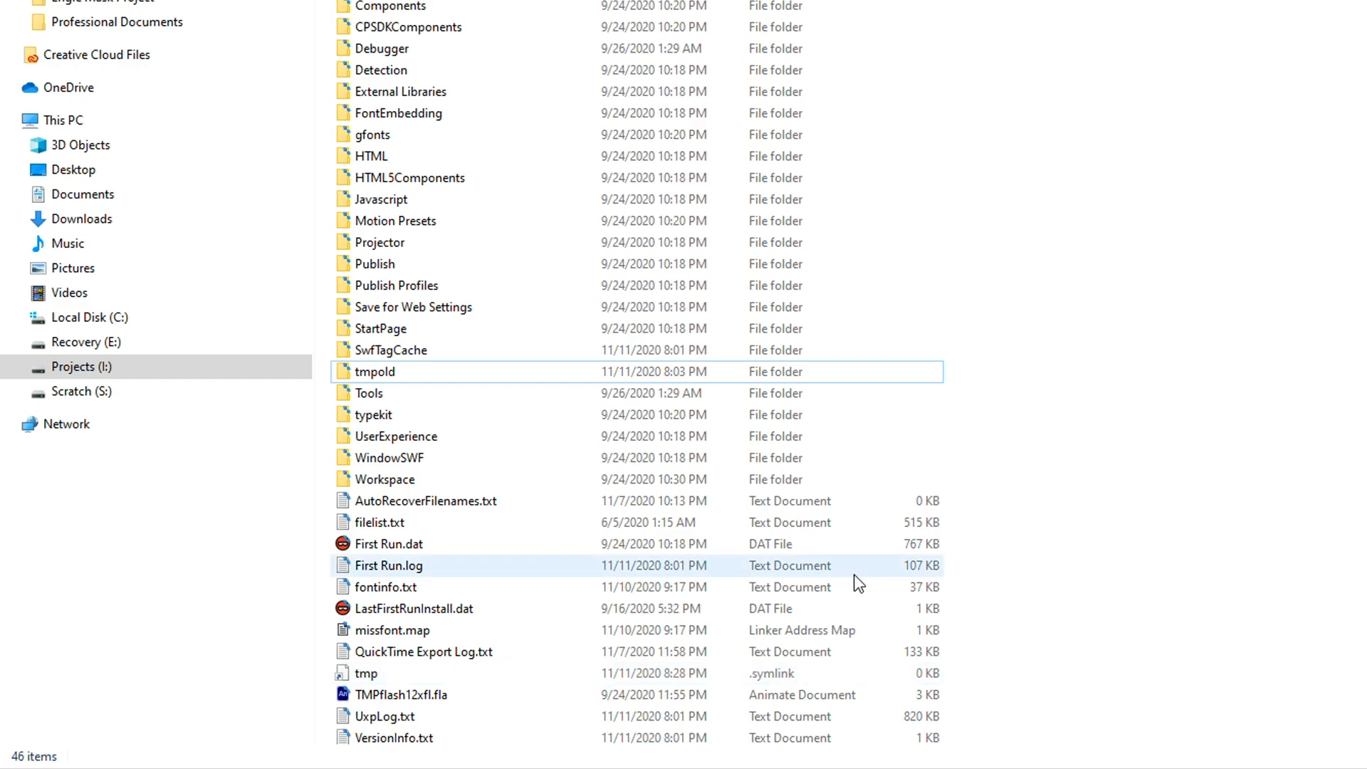
{"action": "left_click", "coordinate": [366, 673]}
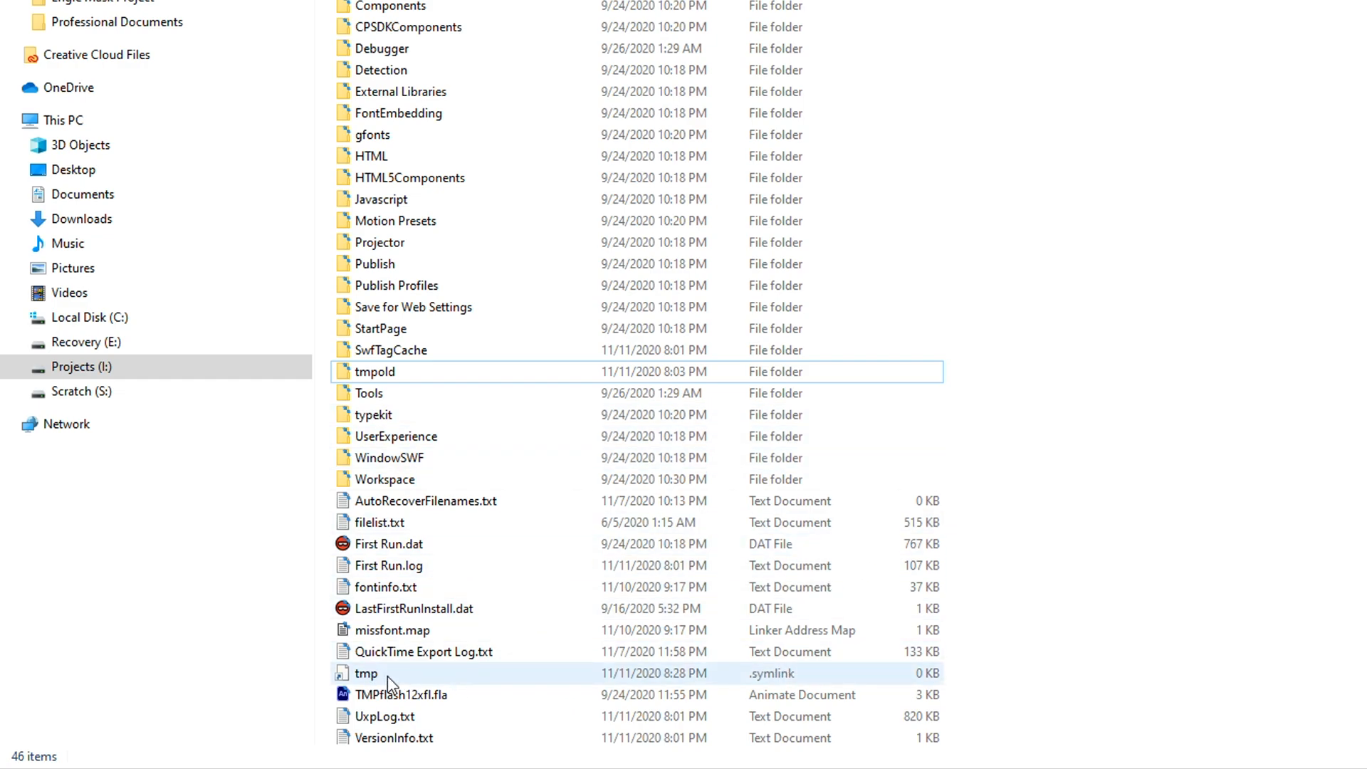
{"action": "mouse_move", "coordinate": [366, 674]}
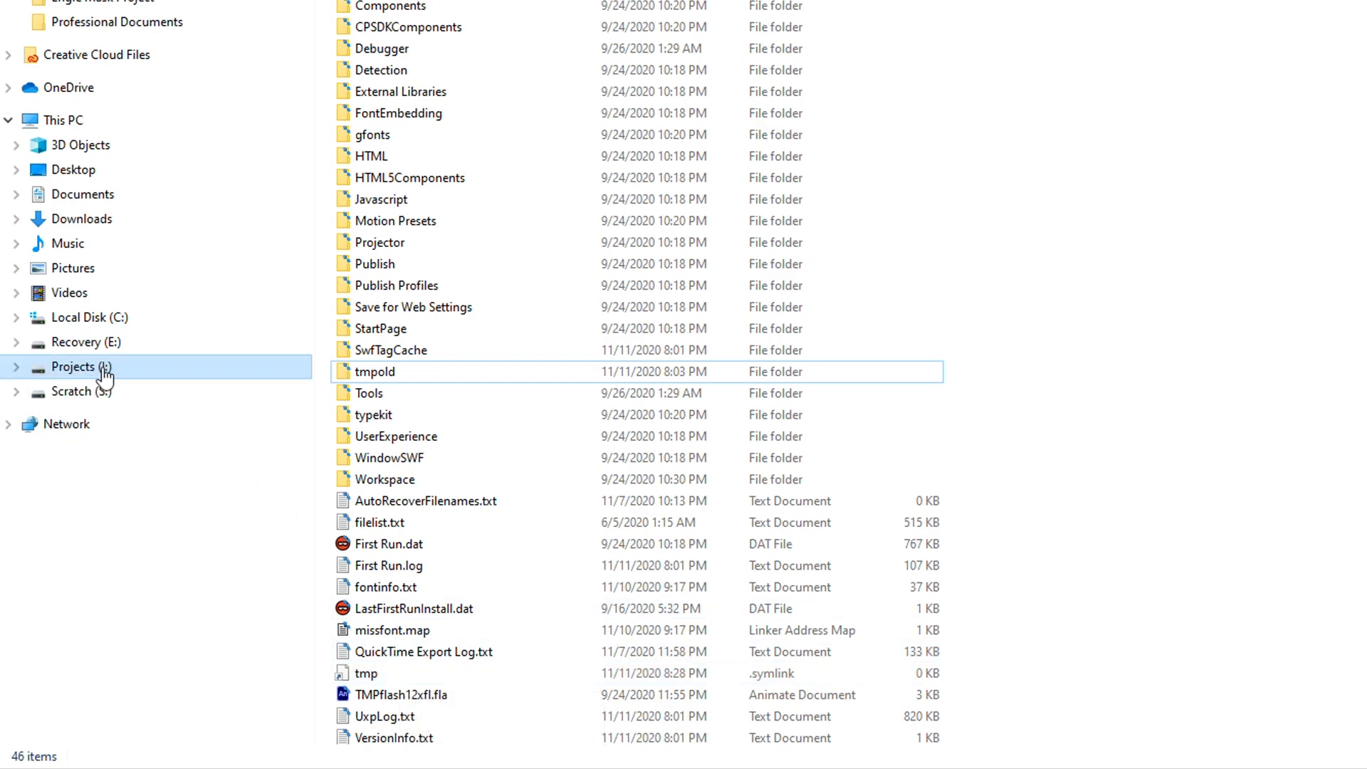
{"action": "mouse_move", "coordinate": [99, 376]}
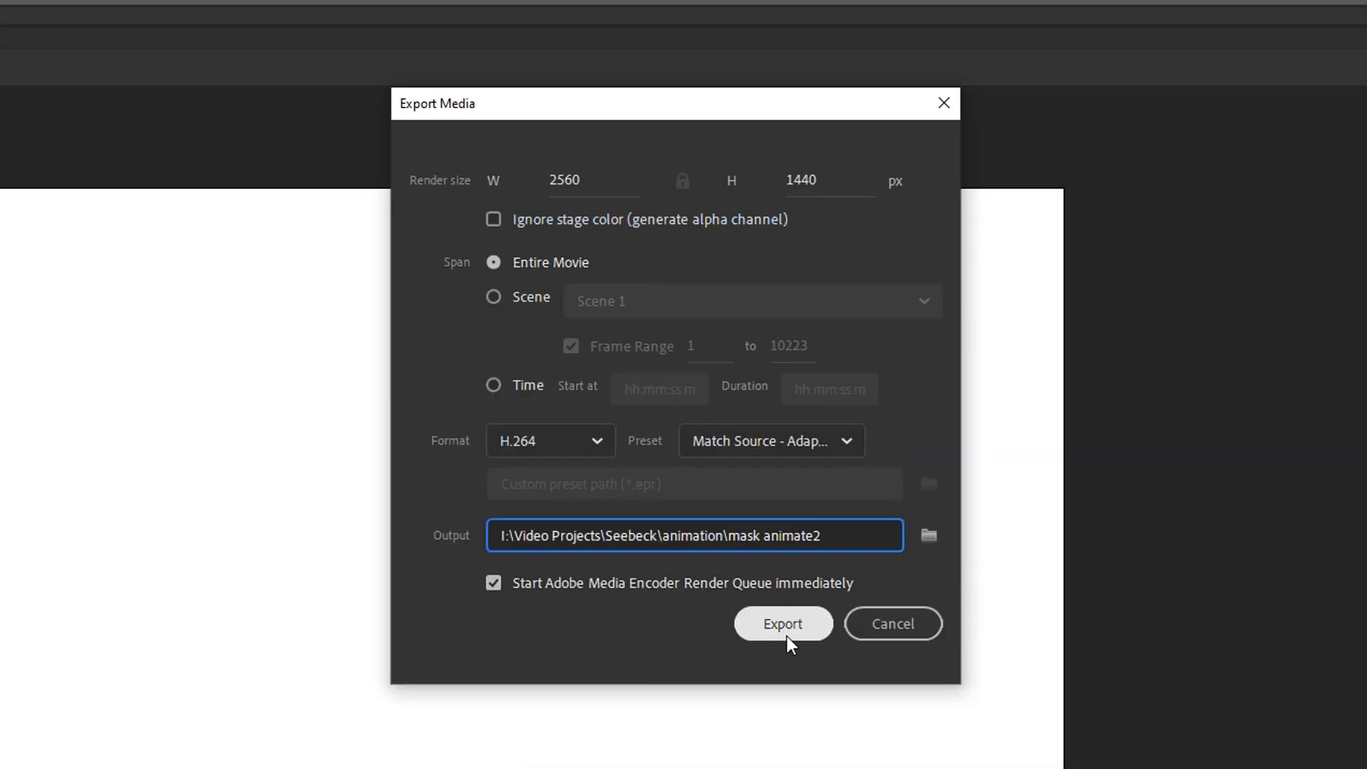
Step: Start the H.264 export of the entire movie to the mask animate2 output
{"action": "left_click", "coordinate": [782, 623]}
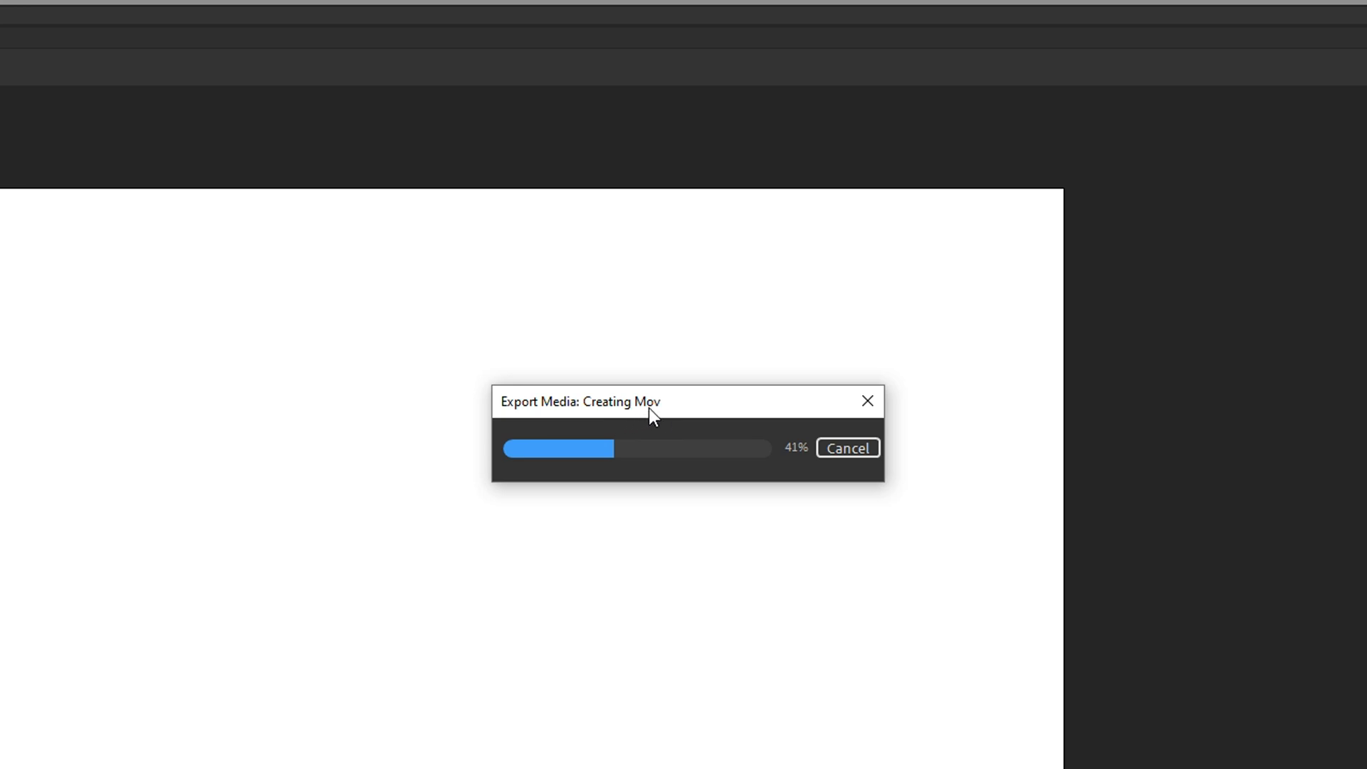
{"action": "mouse_move", "coordinate": [682, 418]}
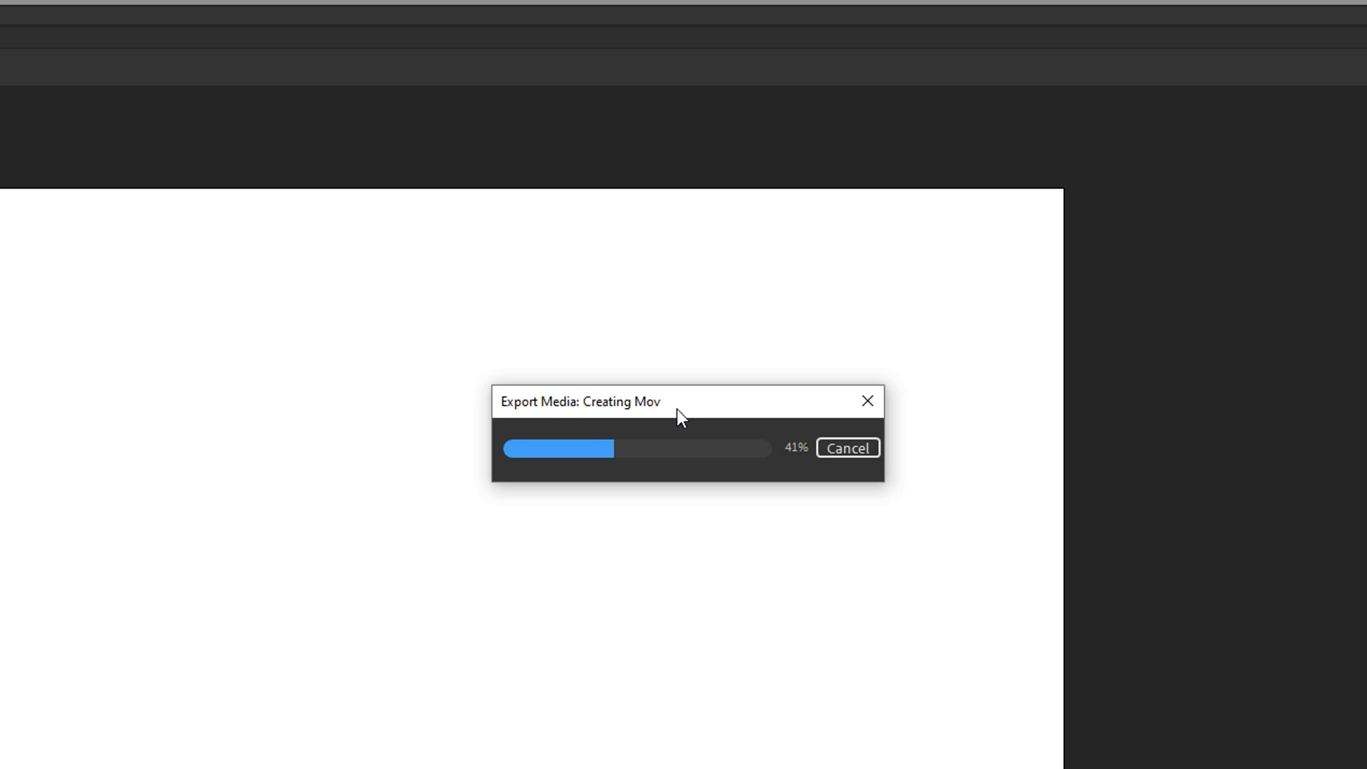
{"action": "mouse_move", "coordinate": [660, 413]}
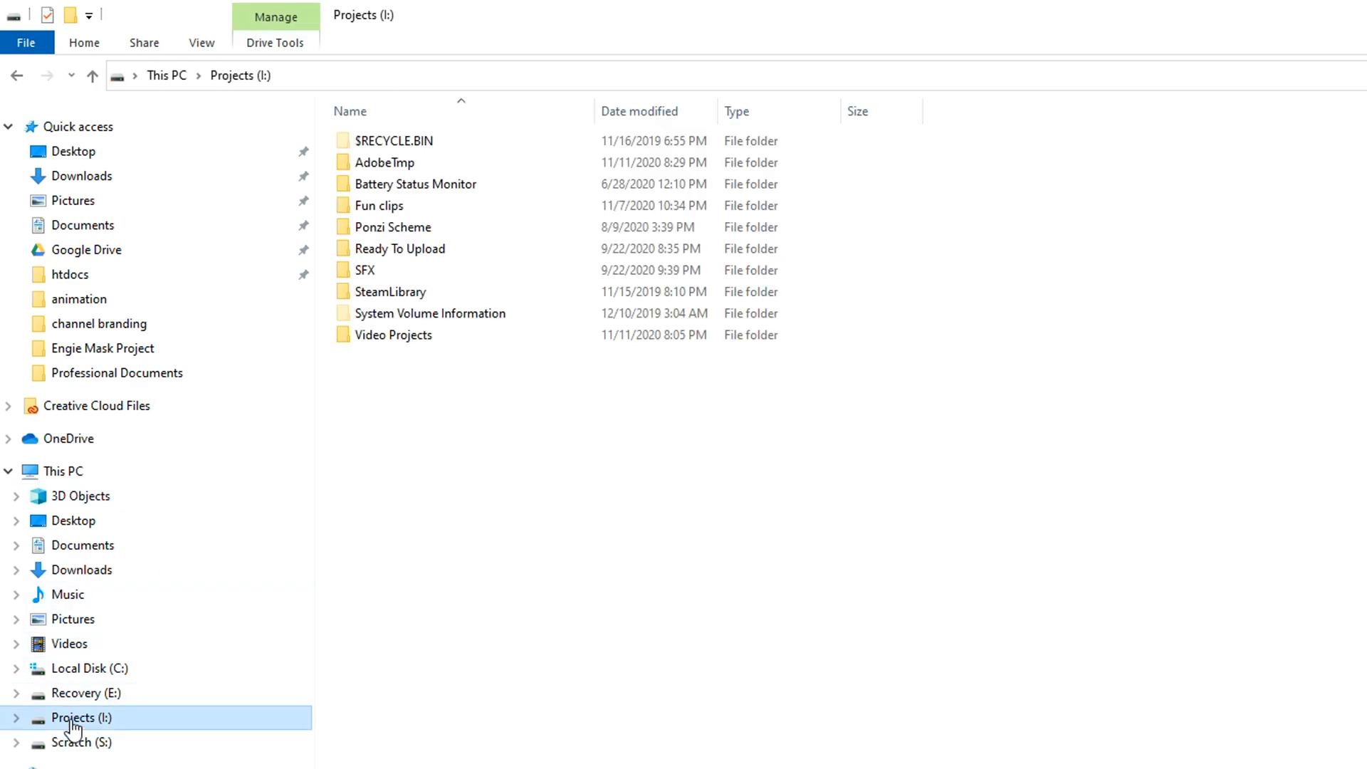
Step: Expand the Projects (I:) drive to reveal its AdobeTmp folder
{"action": "double_click", "coordinate": [383, 162]}
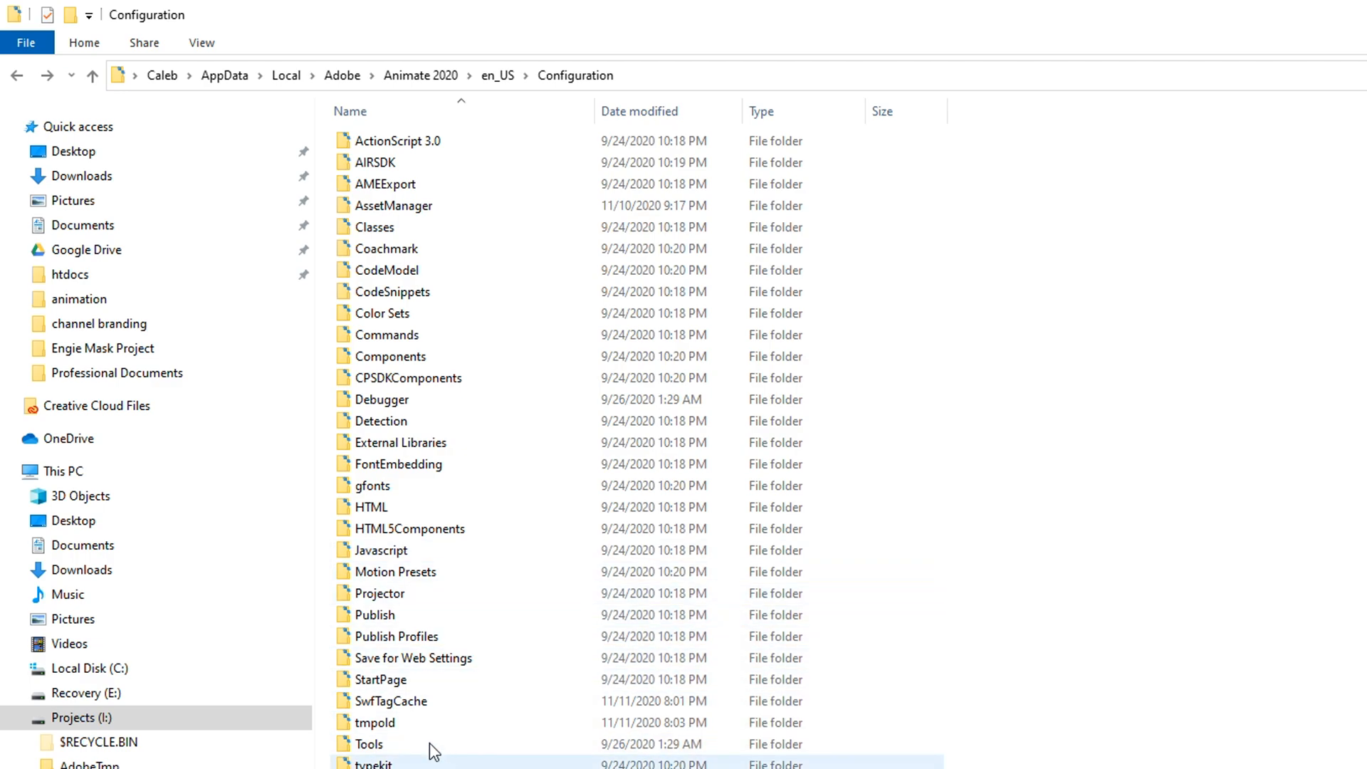
Step: Select the tmpold folder in Animate 2020's Configuration folder while the export runs
{"action": "scroll", "scroll_direction": "down", "scroll_amount": 3}
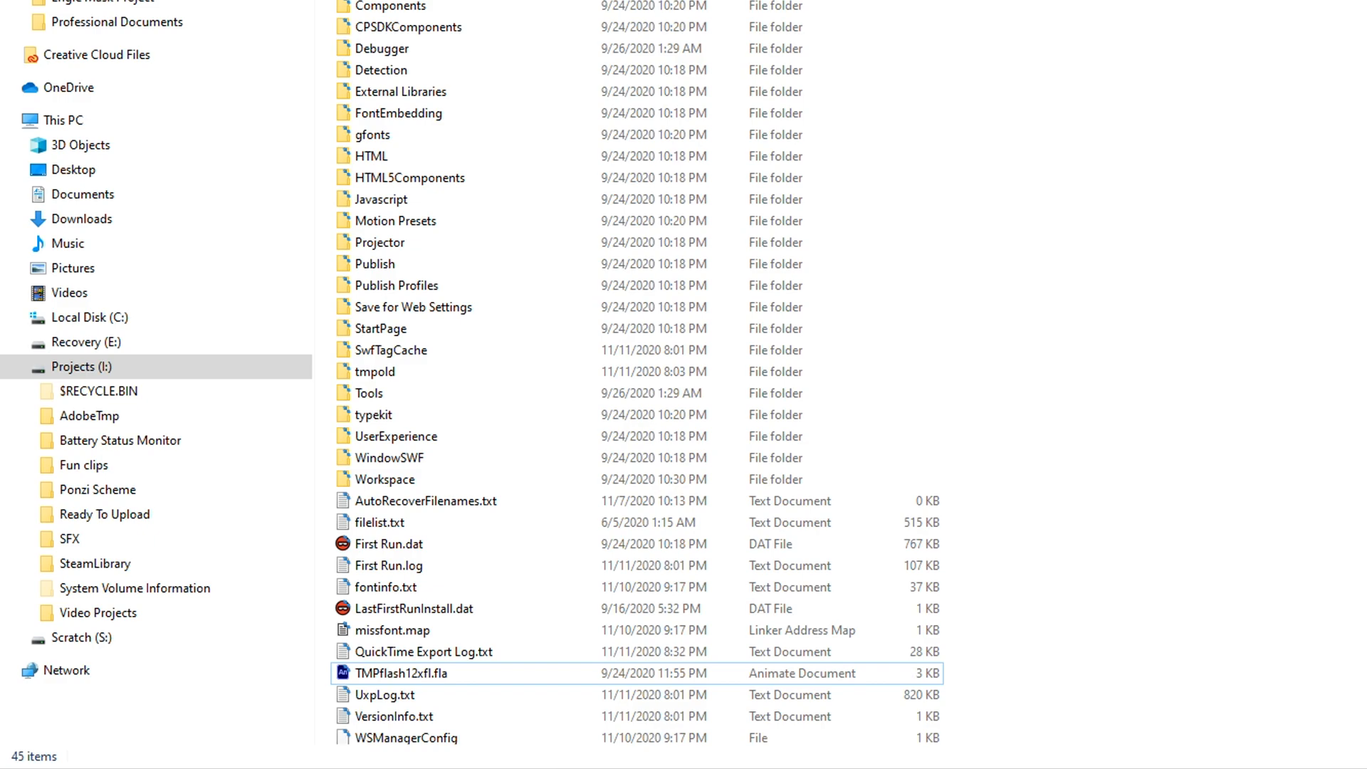
{"action": "left_click", "coordinate": [375, 372]}
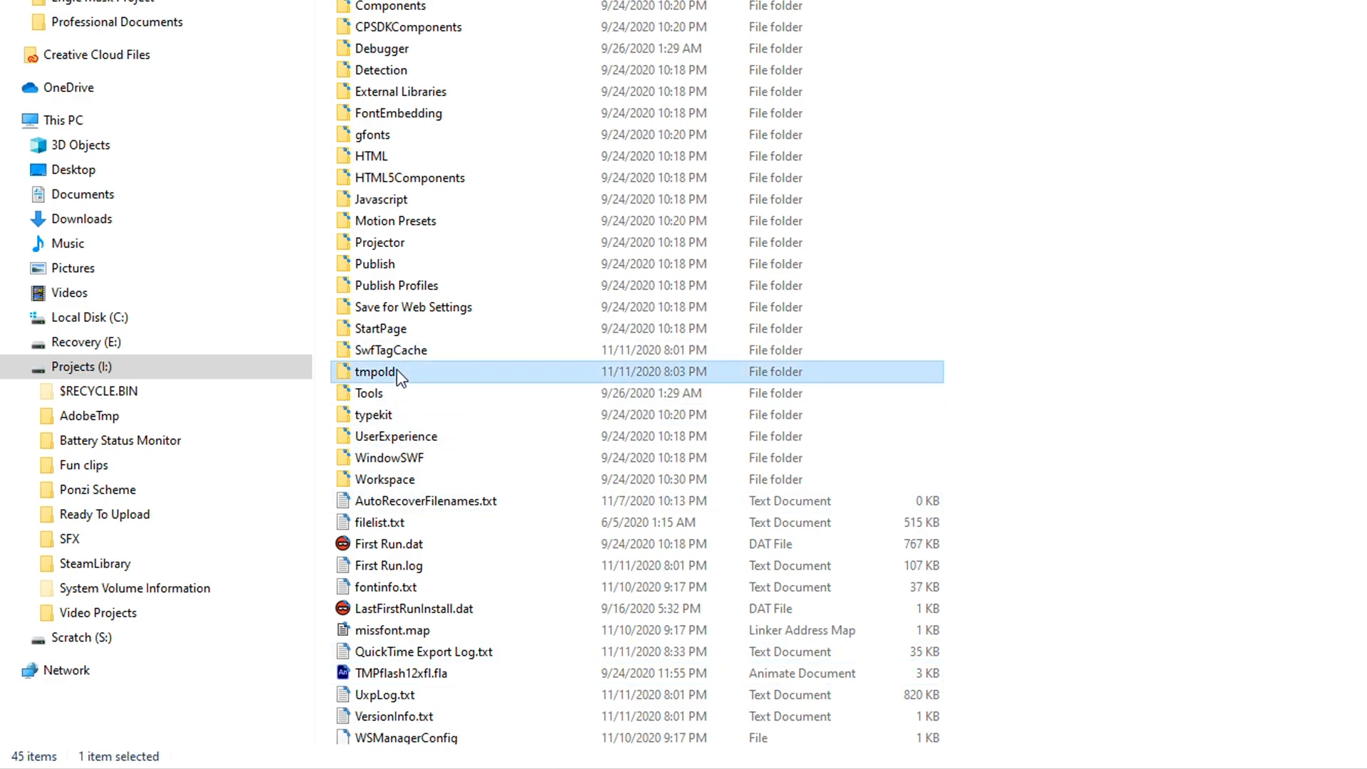